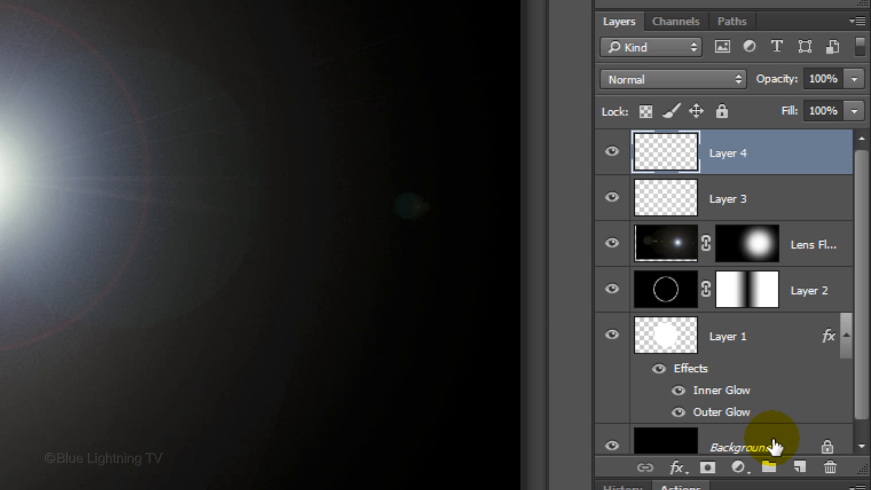
Load the moon circle as a selection and scale the selection to 200% width, linked.
click(664, 336)
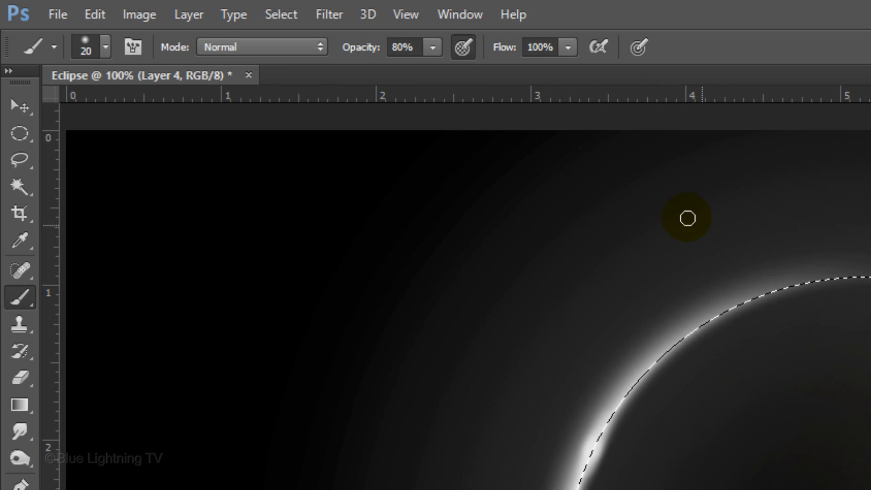
click(281, 14)
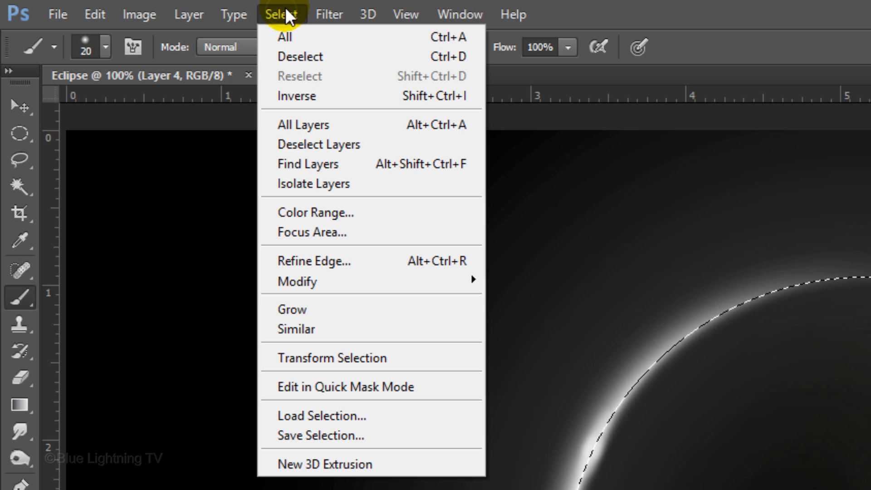
mouse_move(322, 358)
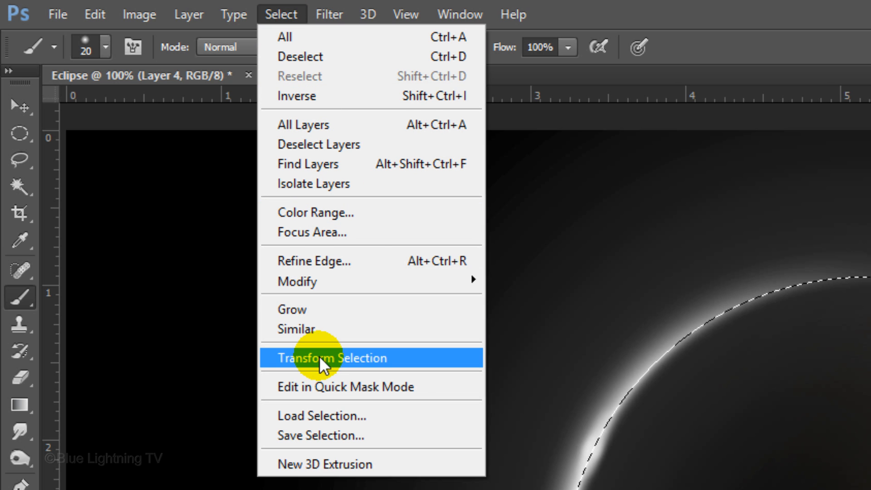
click(332, 357)
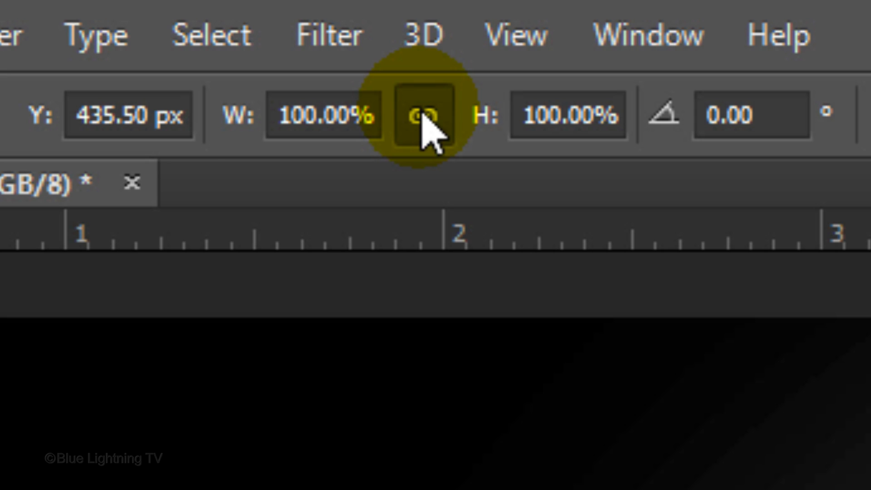
text(2)
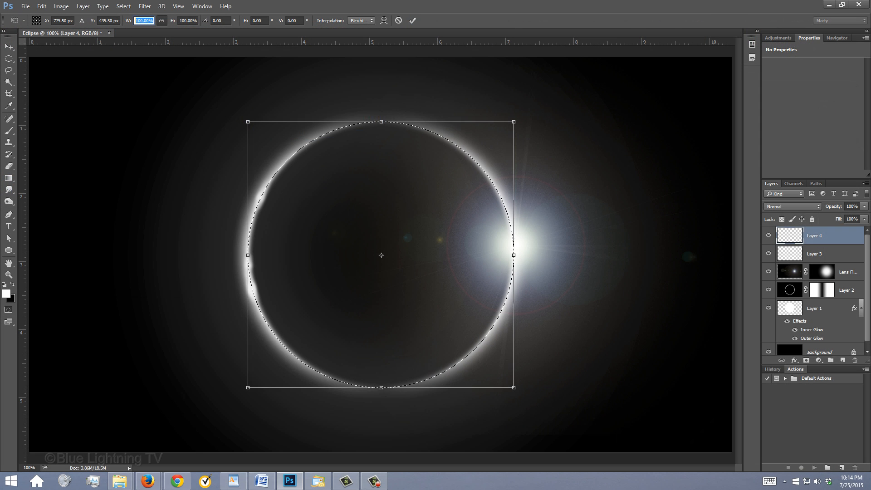
click(413, 21)
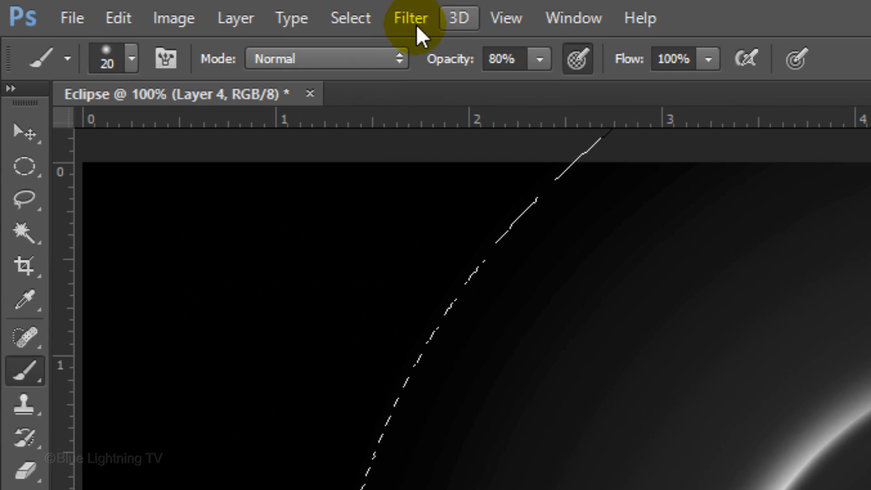
Stroke the enlarged selection with a 75-pixel white centered line, then deselect with Ctrl+D.
click(118, 18)
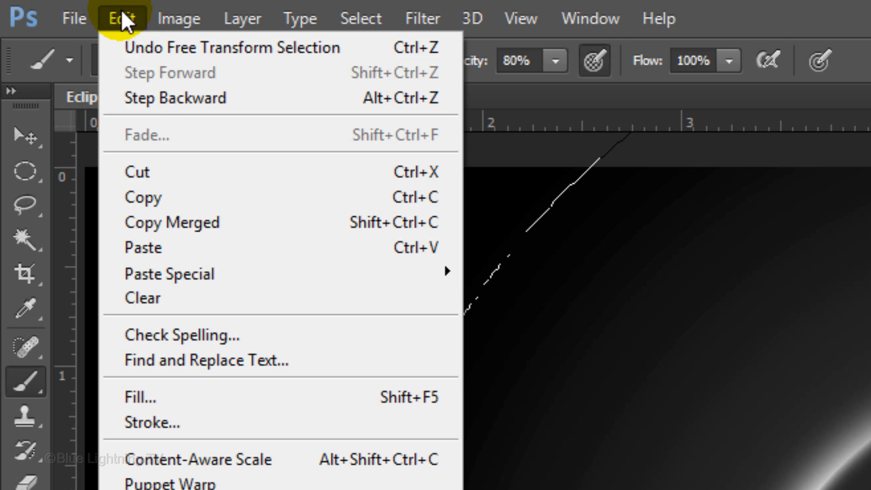
click(152, 422)
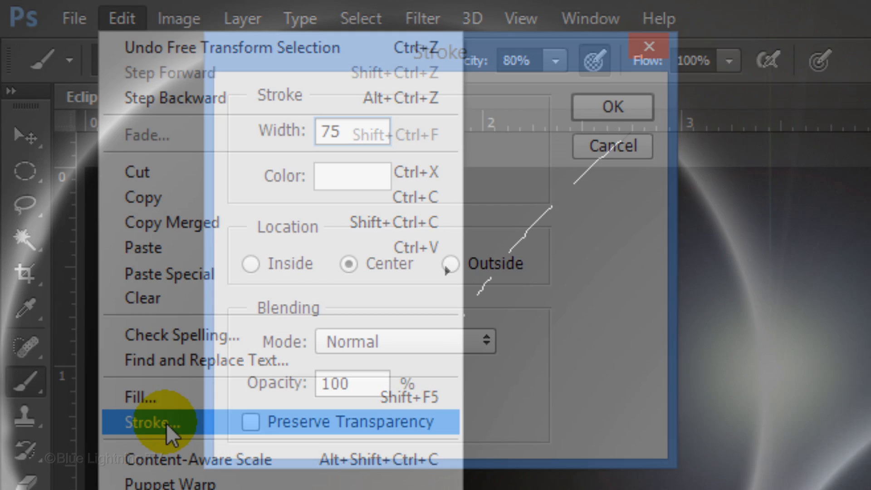
click(156, 421)
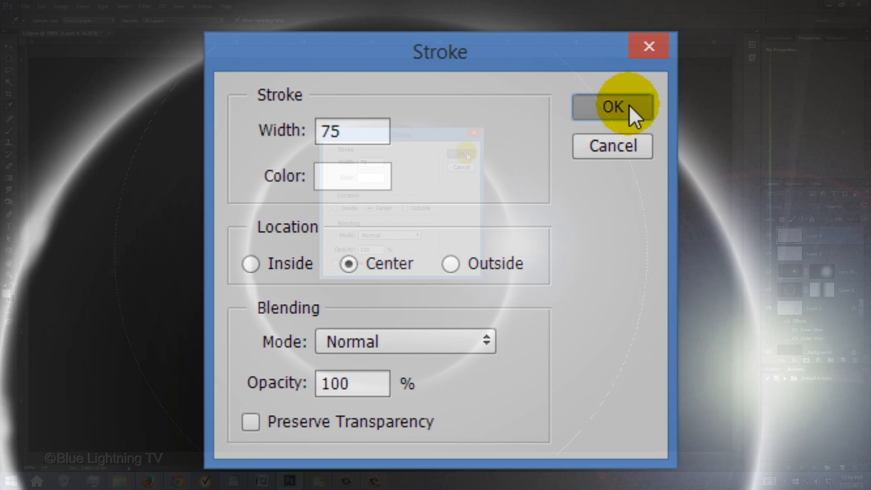
click(611, 107)
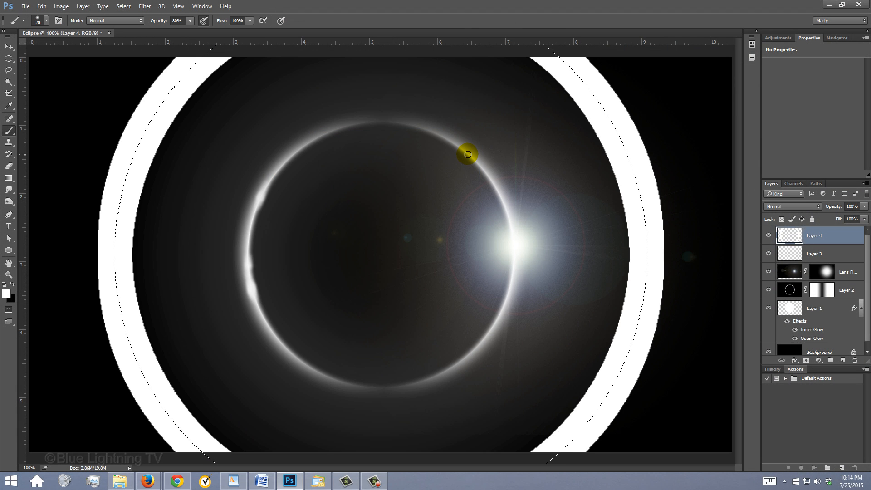
key(ctrl+d)
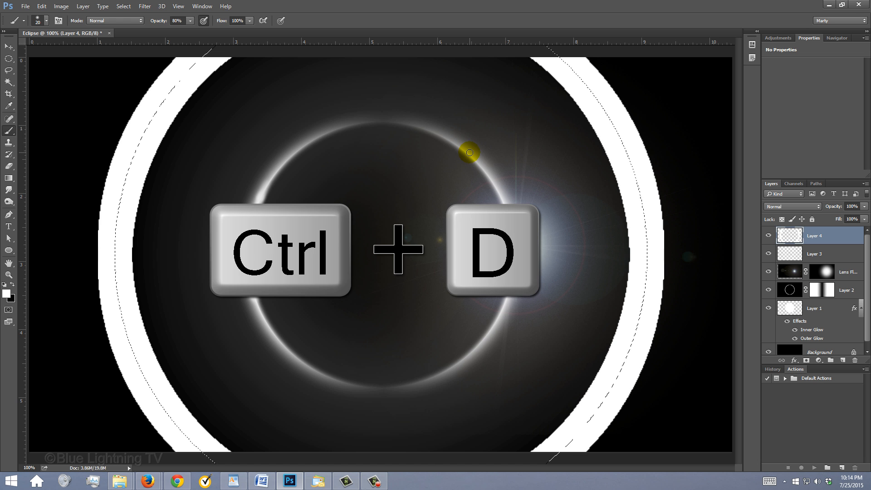
key(ctrl+d)
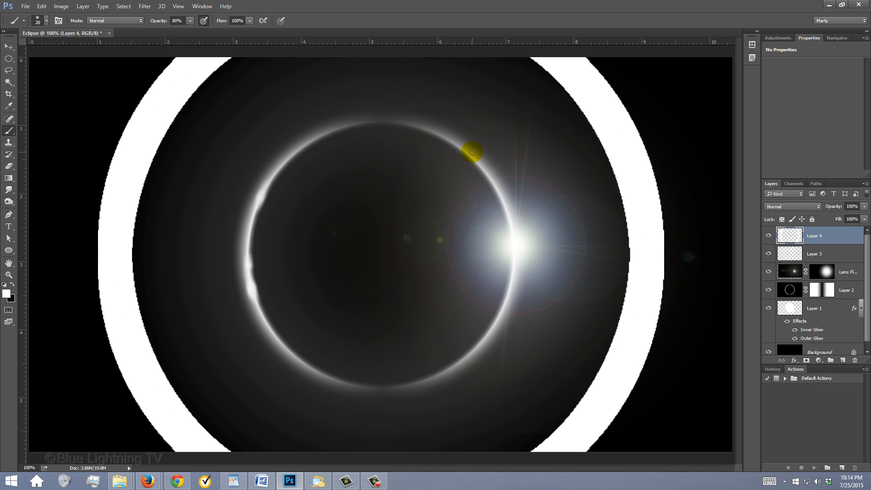
Apply a 100-pixel radius Gaussian Blur to the white ring on Layer 4.
click(144, 6)
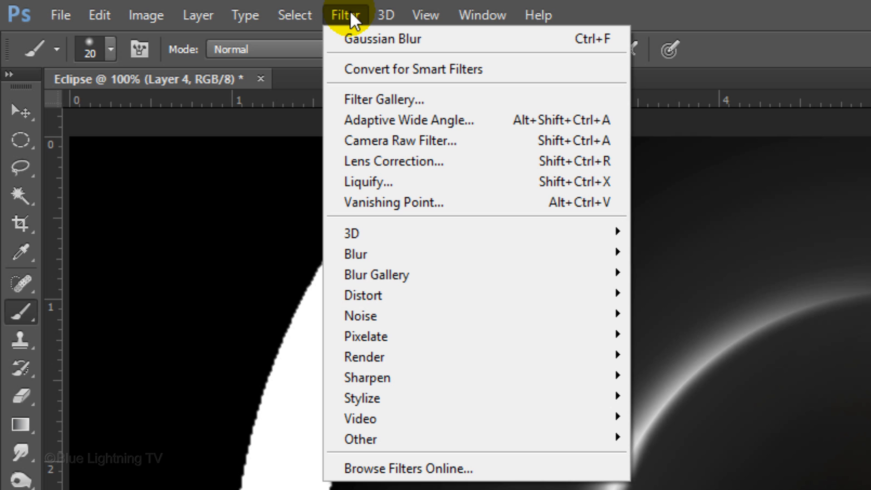
mouse_move(355, 253)
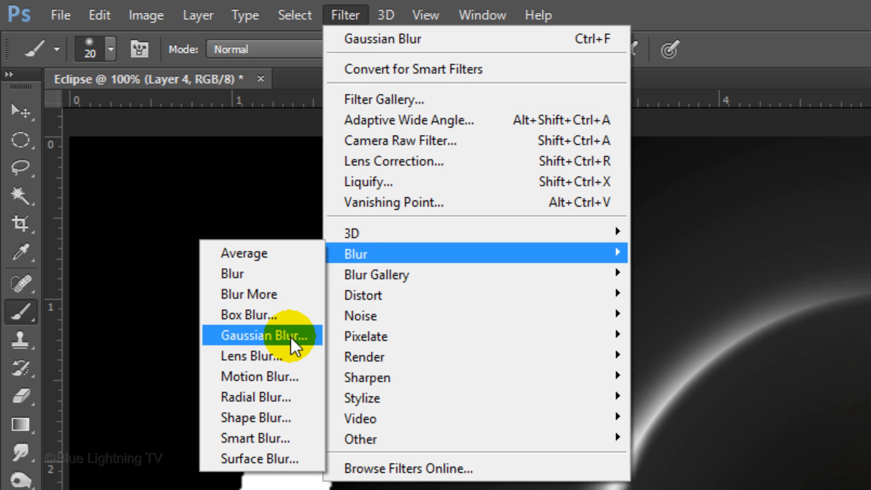
click(262, 336)
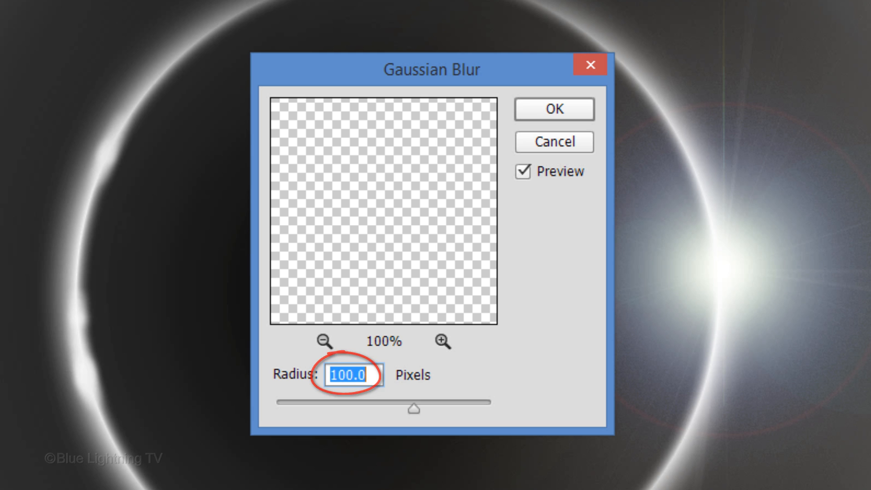
click(553, 109)
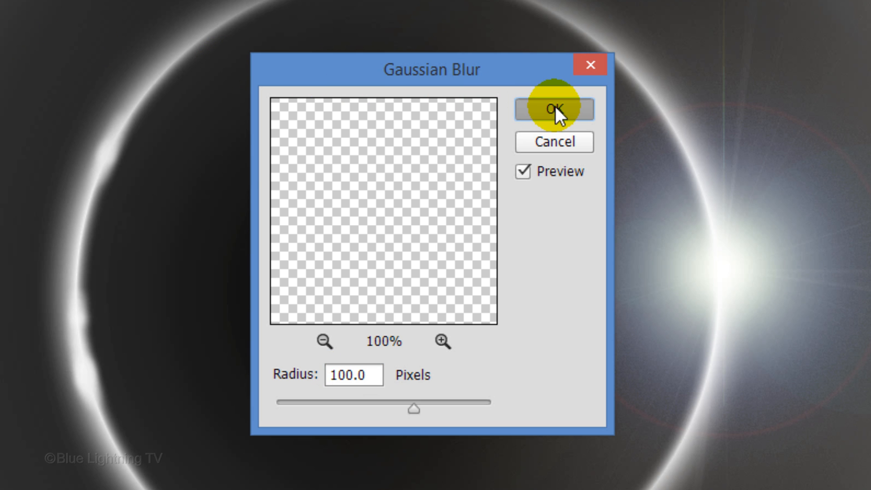
click(554, 109)
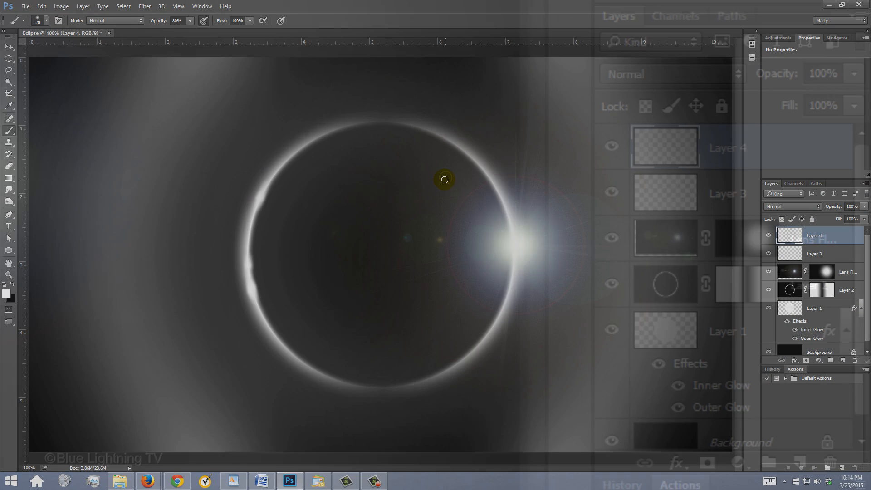
Rename Layer 4 to 'Outer ring' and Layer 3 to 'Inner ring', then reselect Outer ring.
double_click(728, 148)
text(Outer ring)
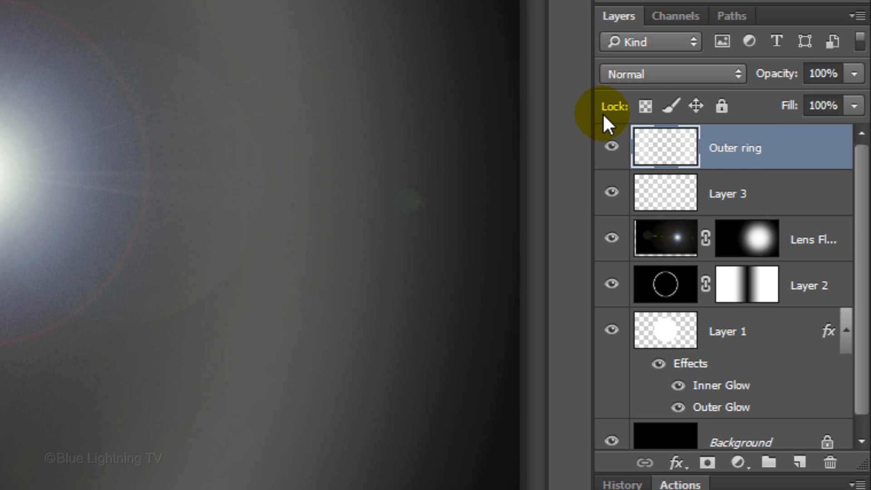
double_click(727, 193)
text(Inner ring)
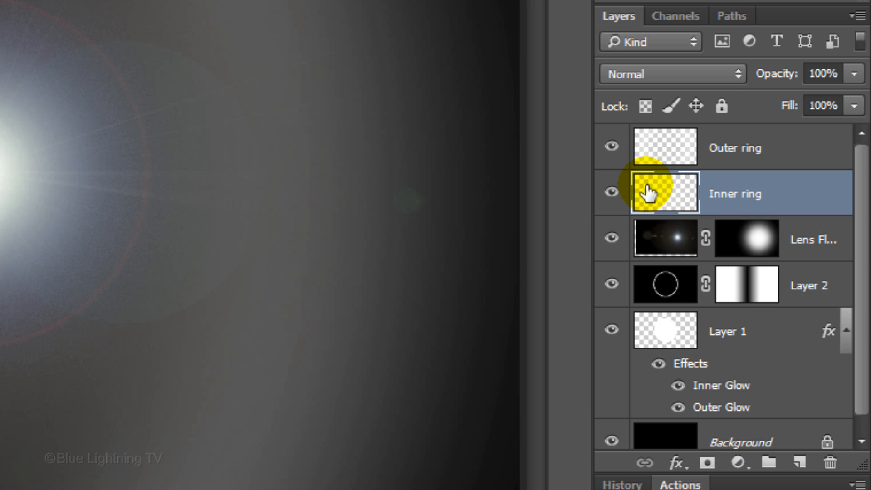
click(664, 147)
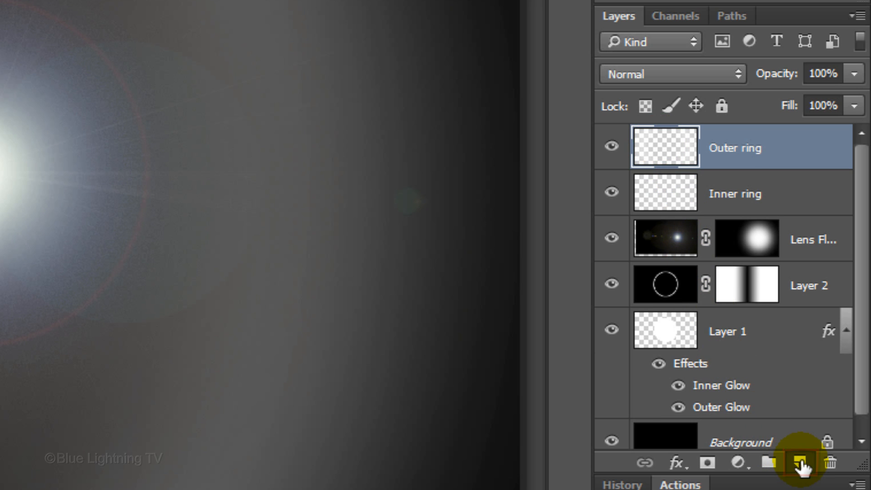
Add a new top layer, reset default colors, fill it with black, and blend as Screen.
click(800, 463)
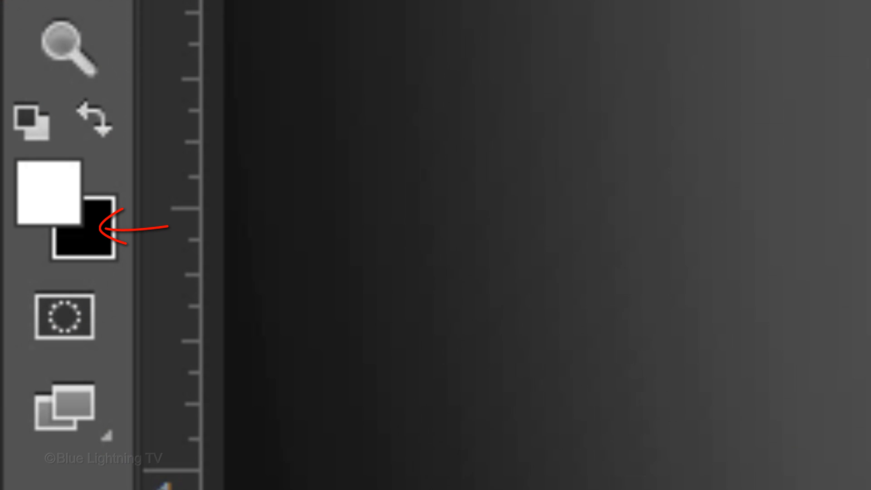
click(802, 462)
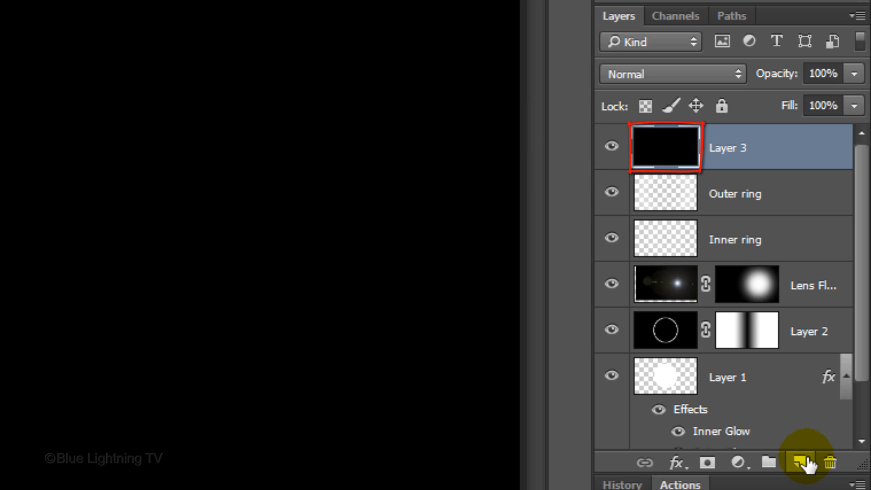
click(671, 73)
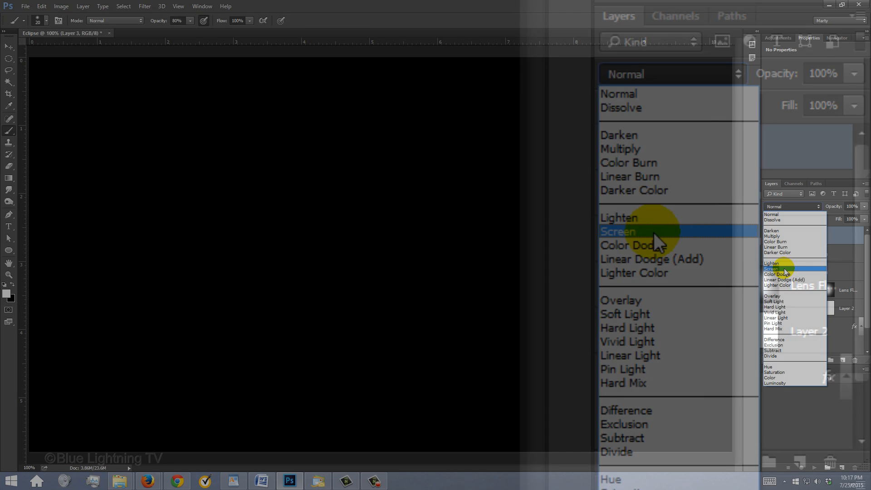
click(618, 231)
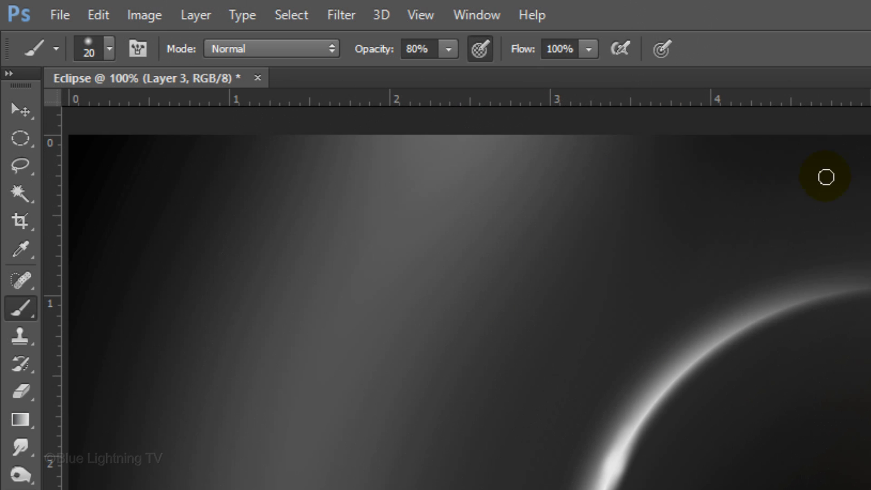
Apply Add Noise at 10%, Gaussian, Monochromatic to the black Screen layer.
click(341, 15)
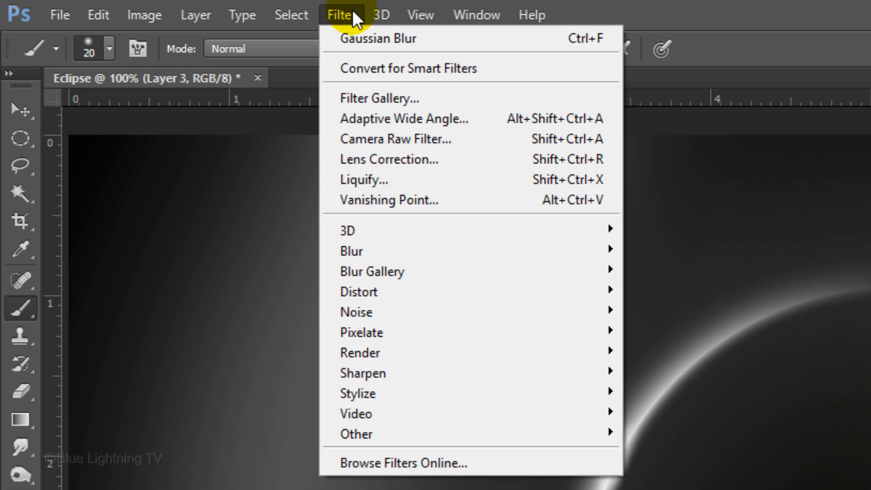
mouse_move(389, 312)
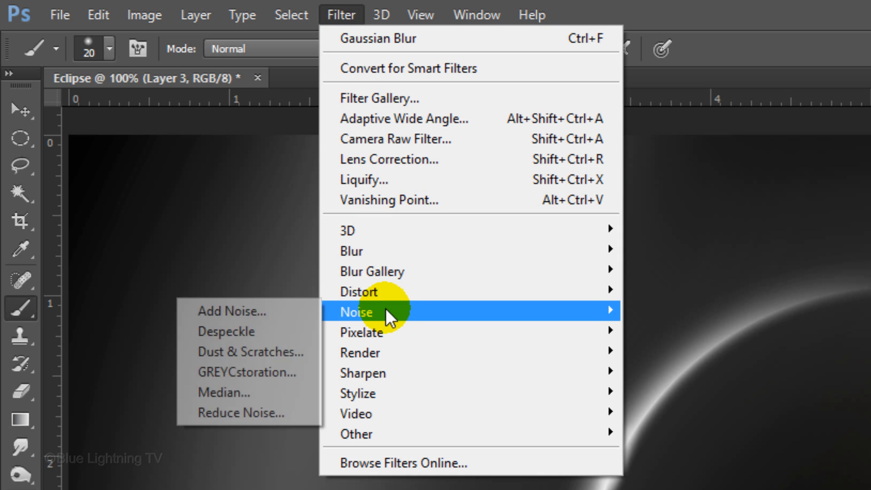
mouse_move(267, 311)
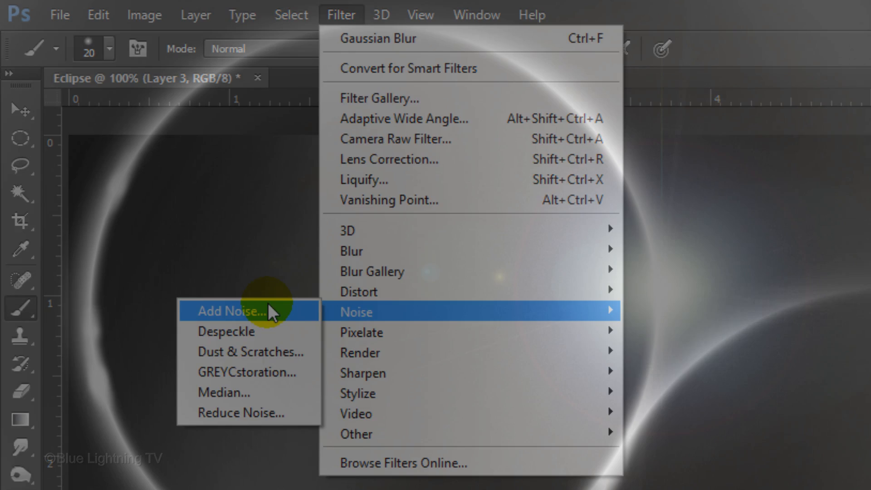
click(230, 310)
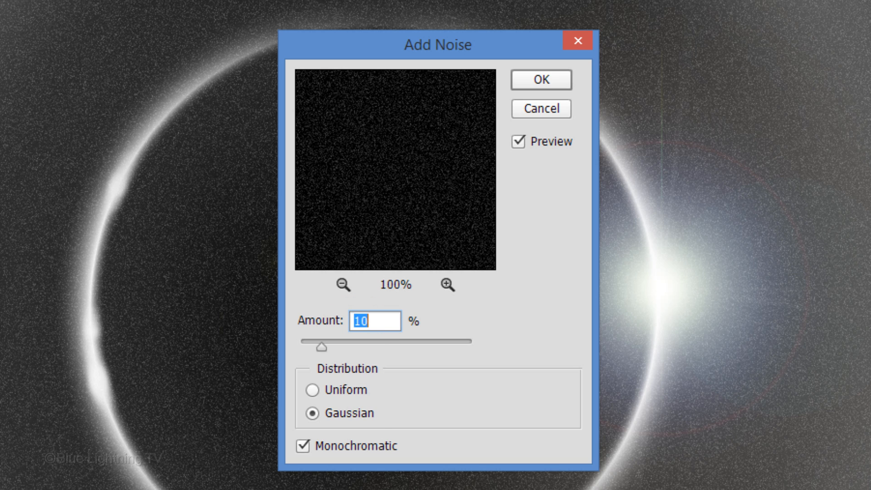
click(302, 446)
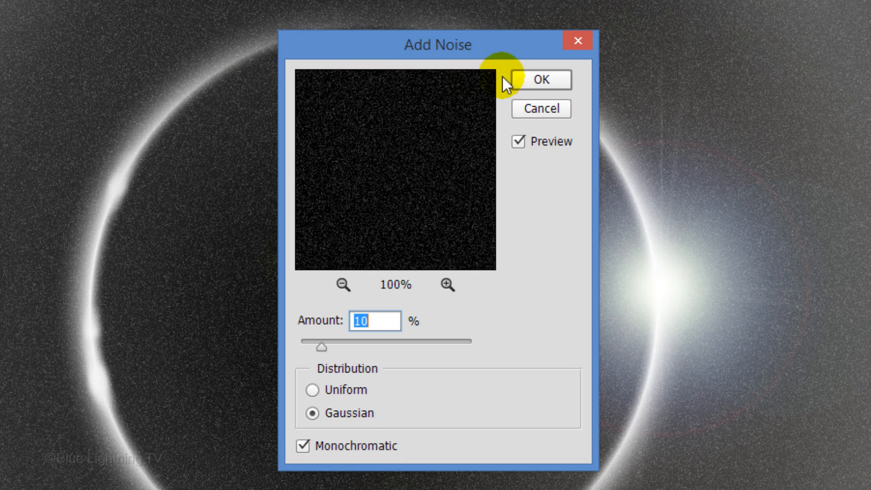
click(540, 80)
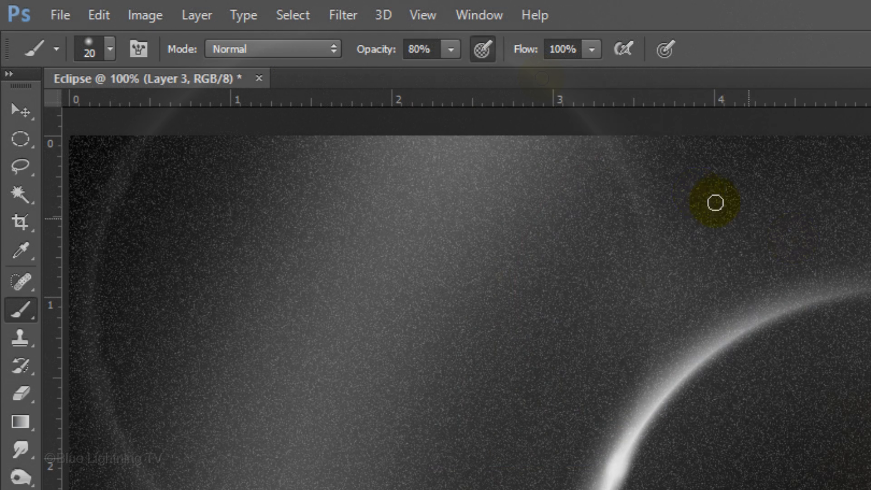
Apply a 0.3-pixel radius Gaussian Blur to the noise on the Screen layer.
click(342, 15)
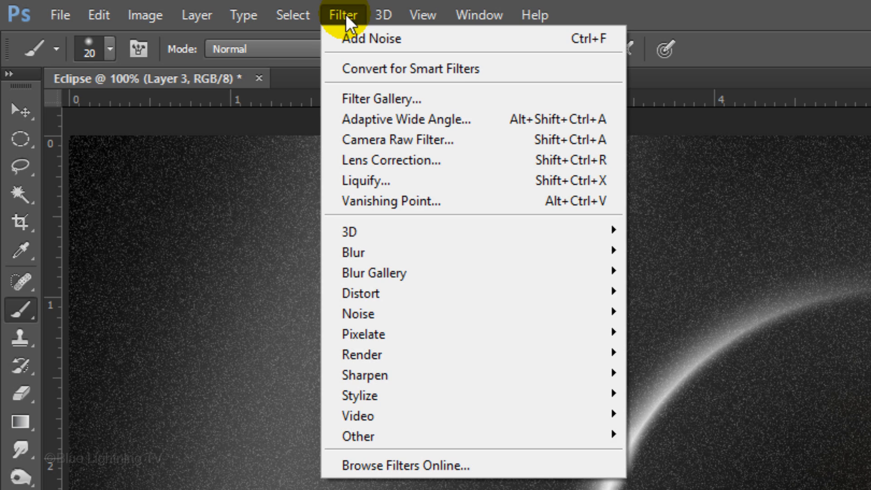
mouse_move(352, 252)
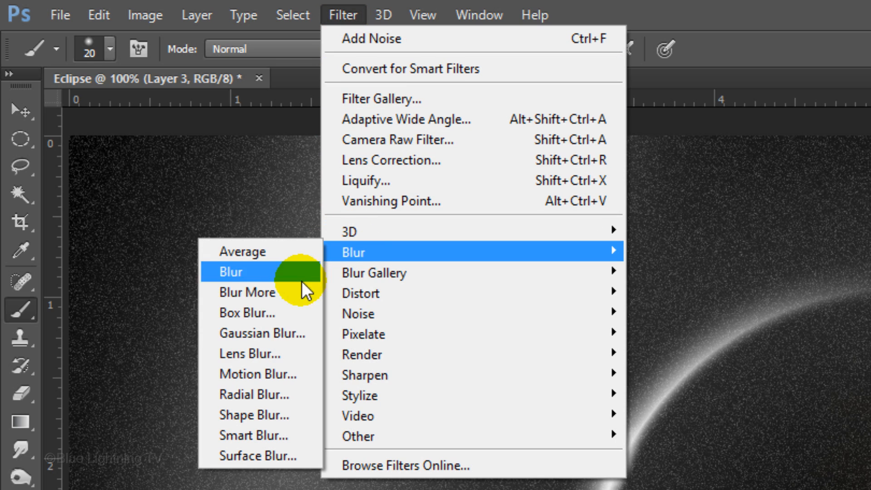
mouse_move(263, 333)
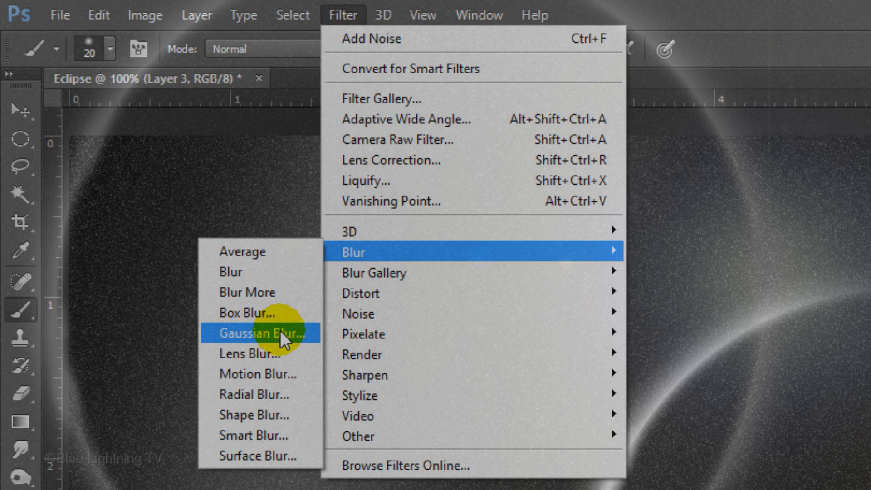
click(261, 332)
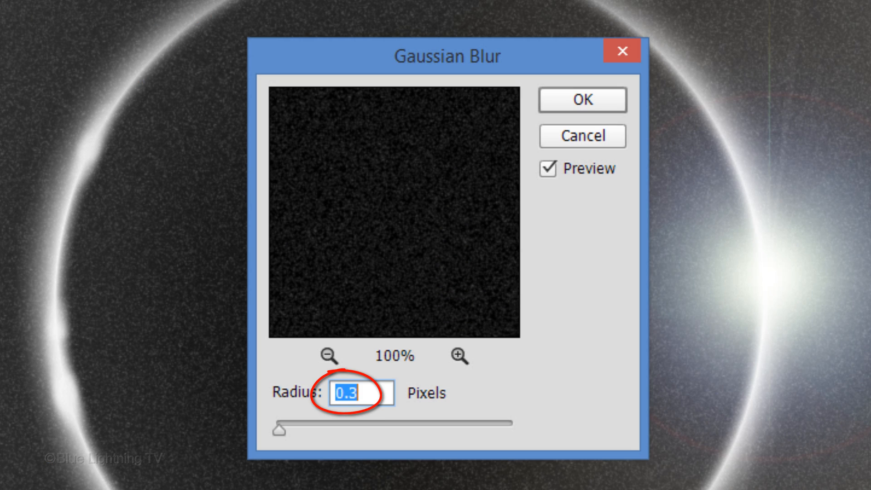
click(582, 100)
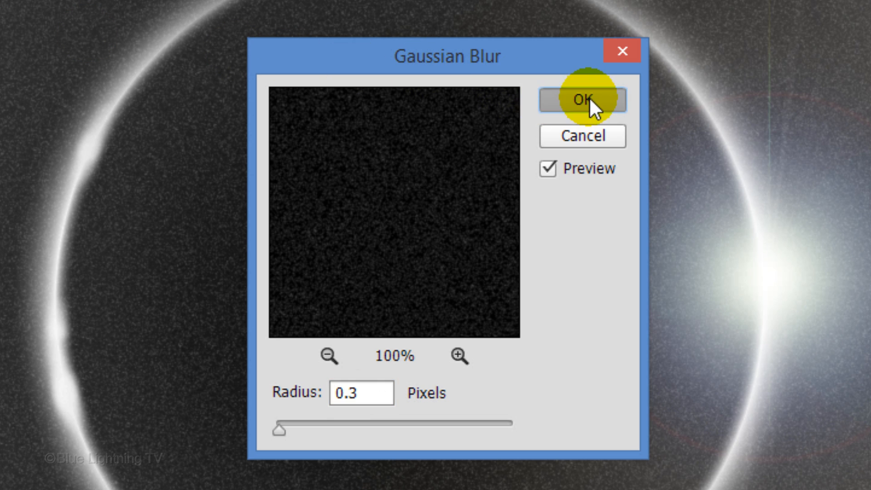
click(582, 100)
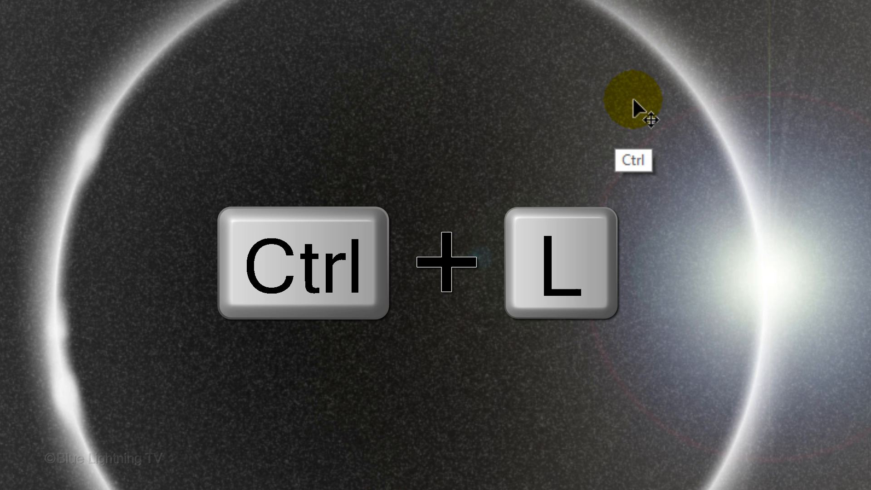
Apply Levels with input black 27 and input white 78 to the noise layer.
key(ctrl+l)
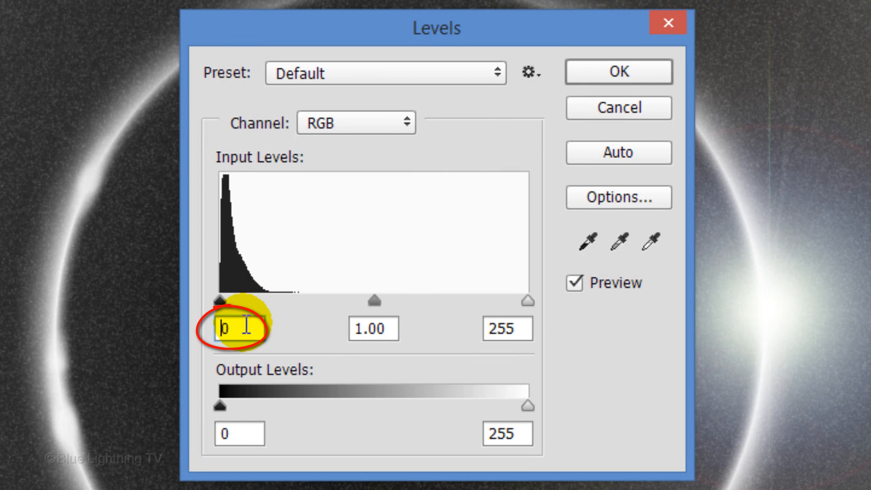
text(27)
click(508, 329)
text(78)
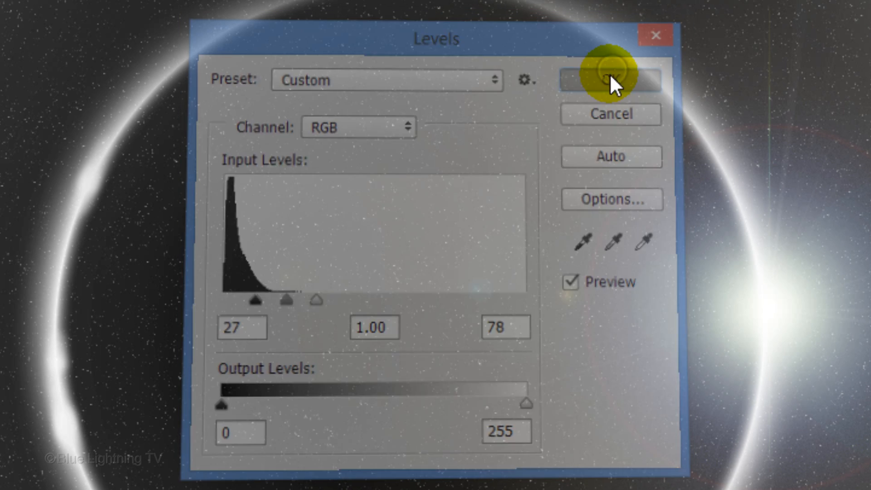
click(610, 79)
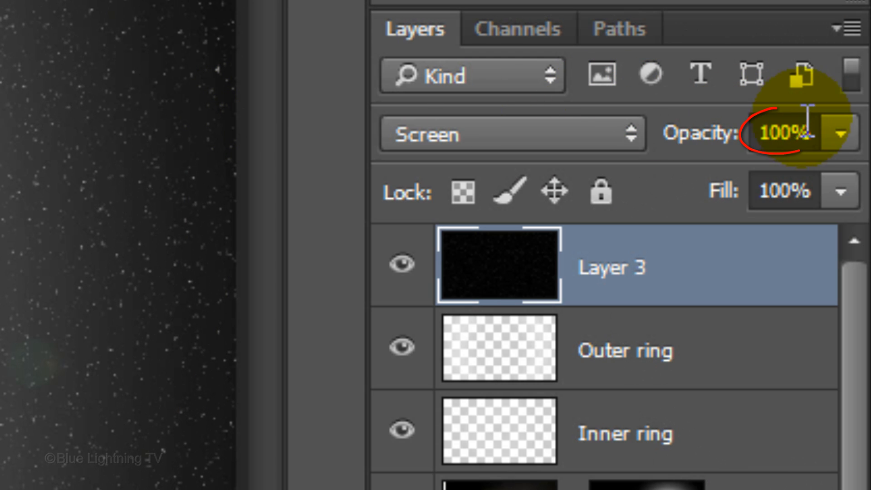
Lower Layer 3's opacity to 50% in the Layers panel.
text(50)
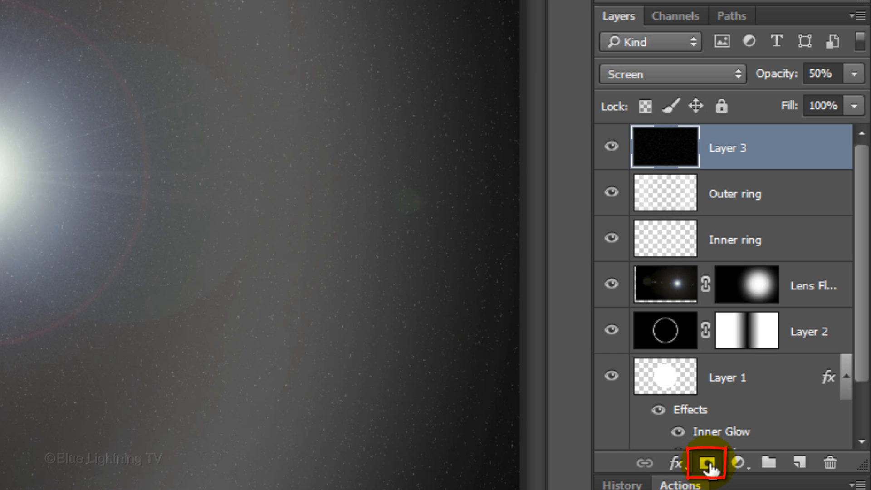
Add a layer mask to the star layer, then create a new empty layer above it.
click(707, 462)
text(Stars)
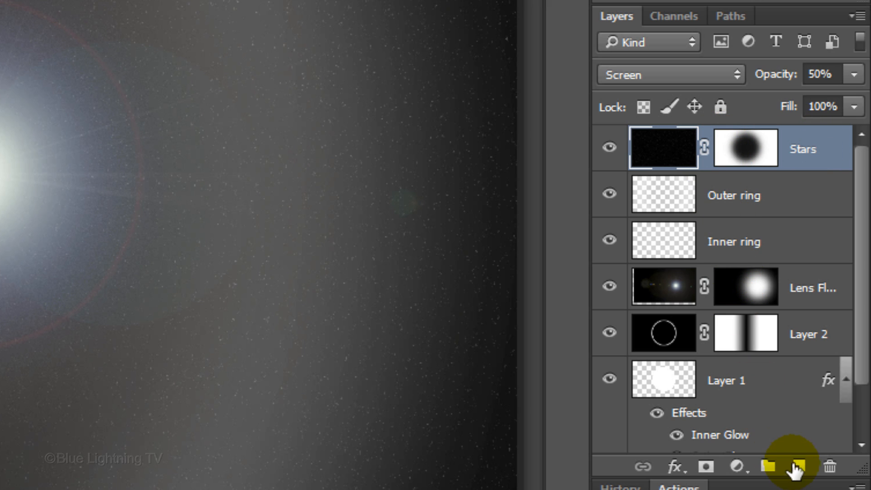
click(799, 465)
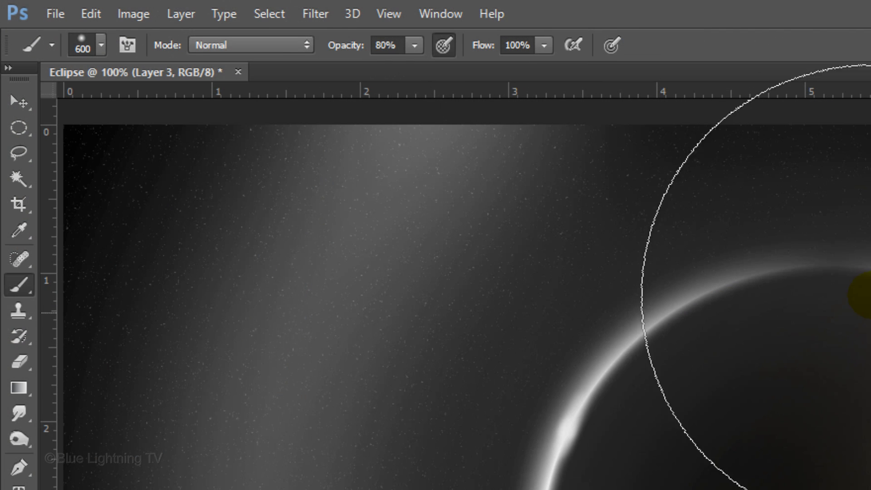
Render Clouds, apply Difference Clouds three times, and set Layer 3 to Color Dodge.
click(314, 14)
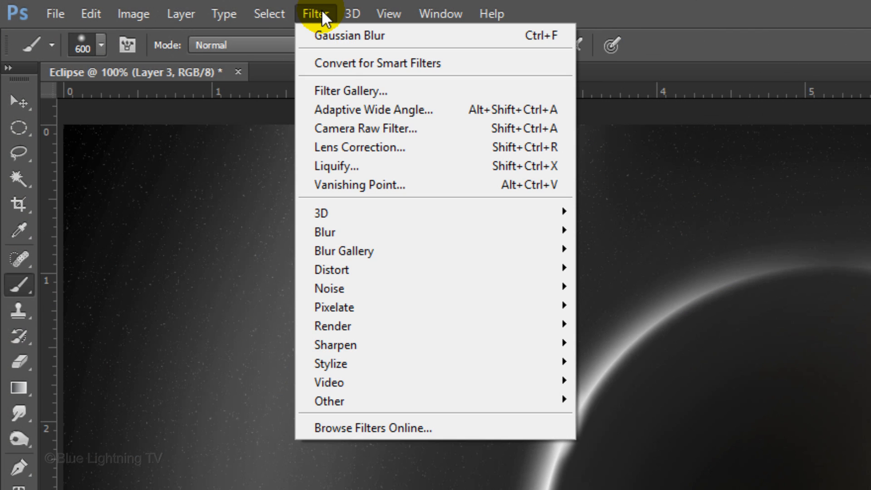
mouse_move(333, 325)
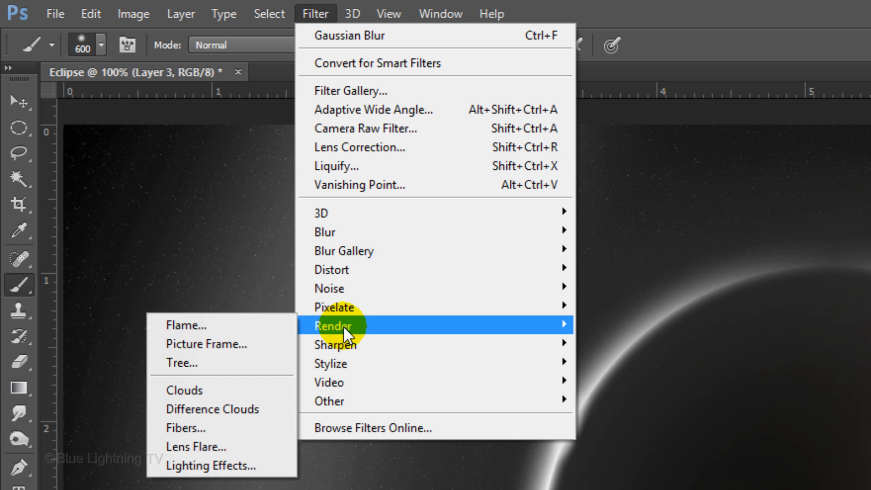
click(184, 389)
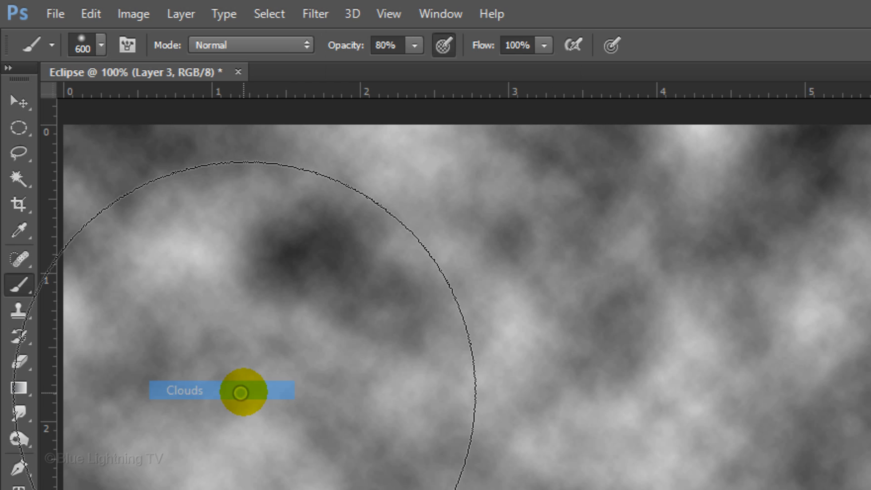
click(314, 13)
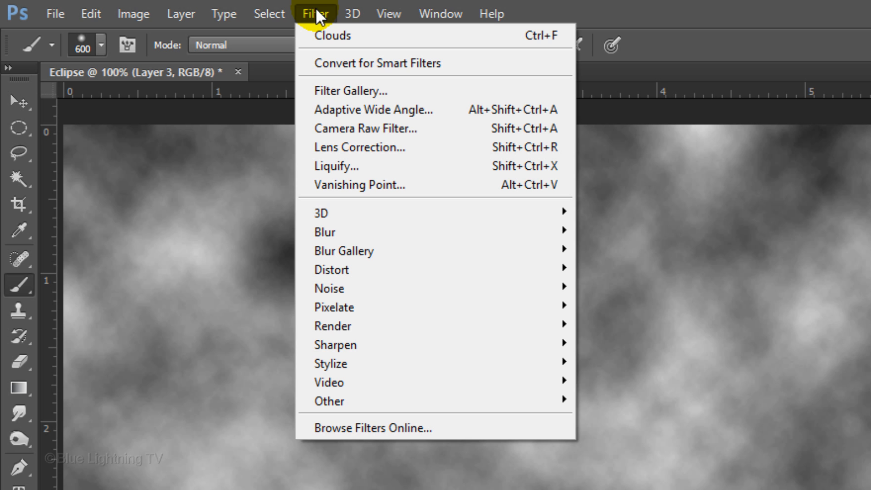
mouse_move(331, 325)
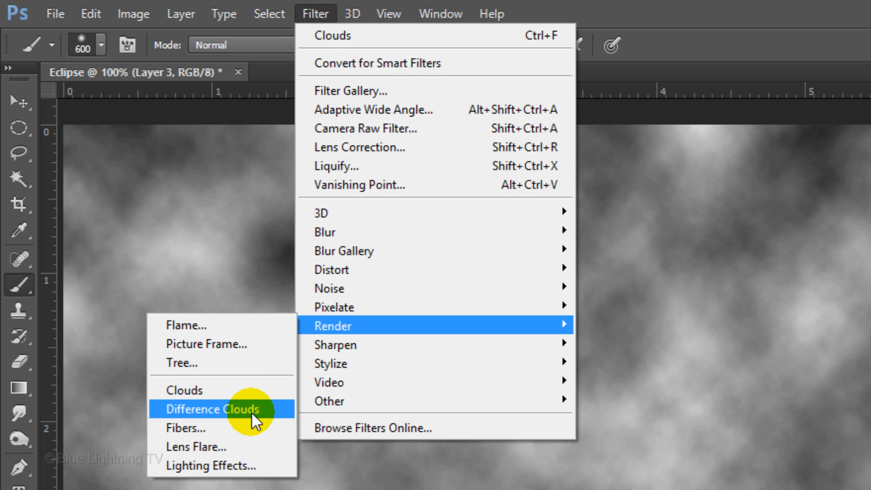
click(213, 408)
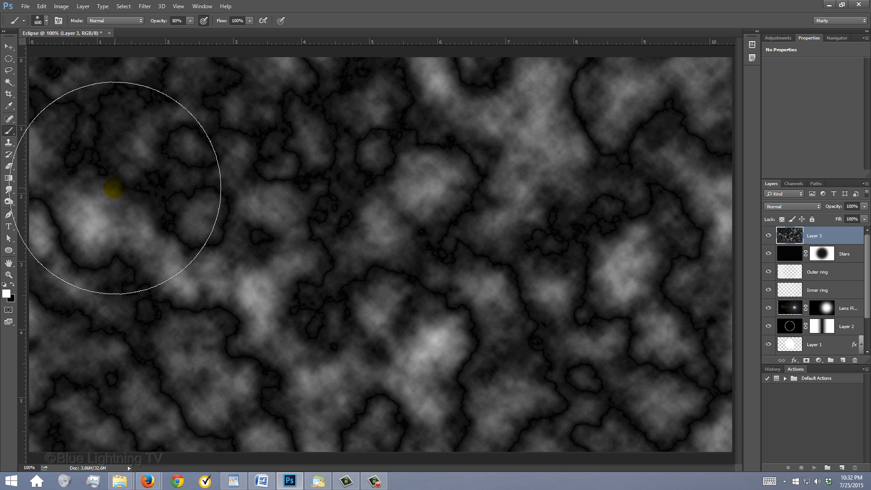
key(ctrl+f)
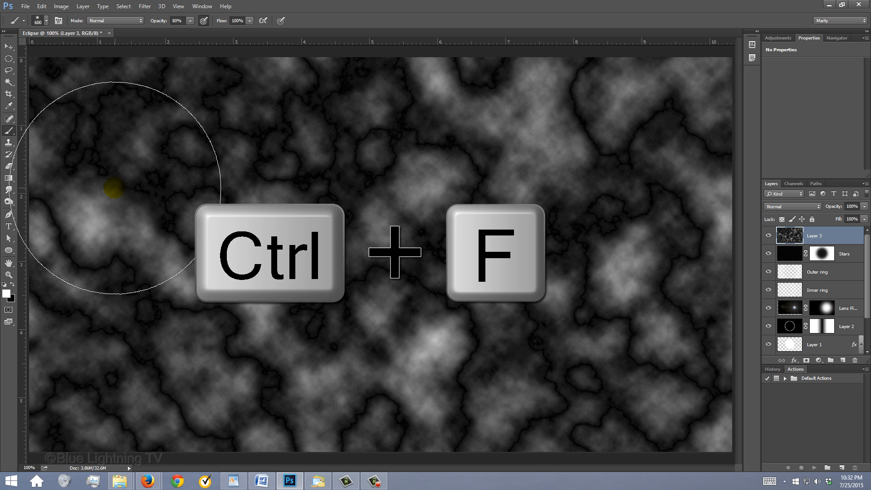
key(ctrl+f)
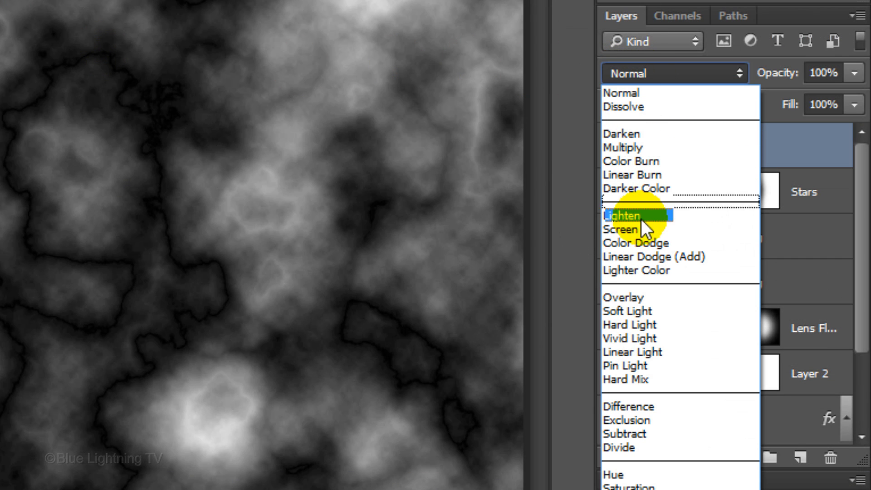
mouse_move(636, 243)
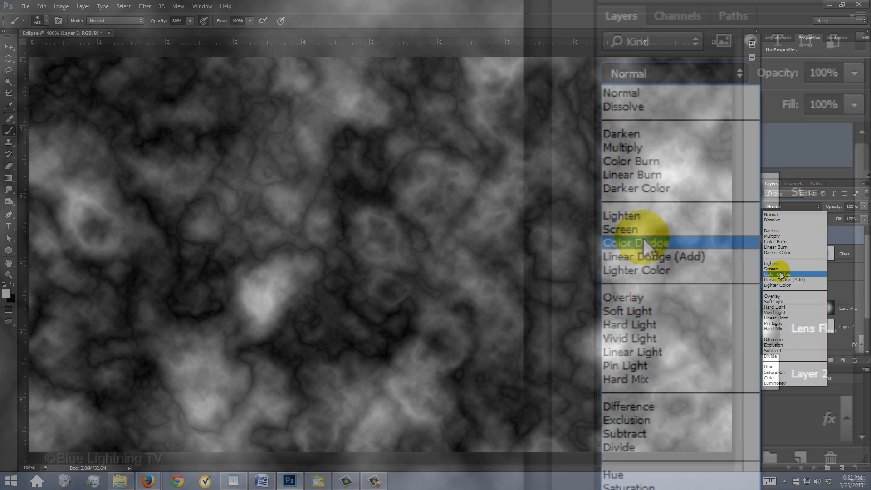
click(636, 243)
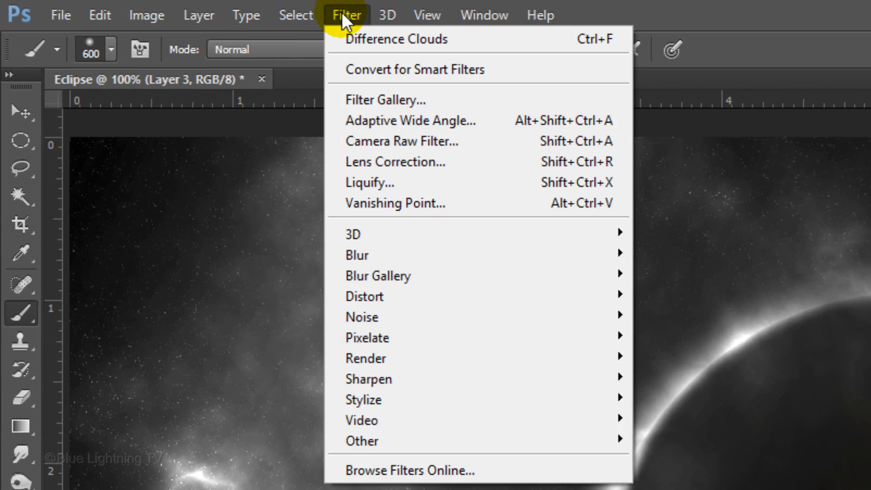
mouse_move(372, 255)
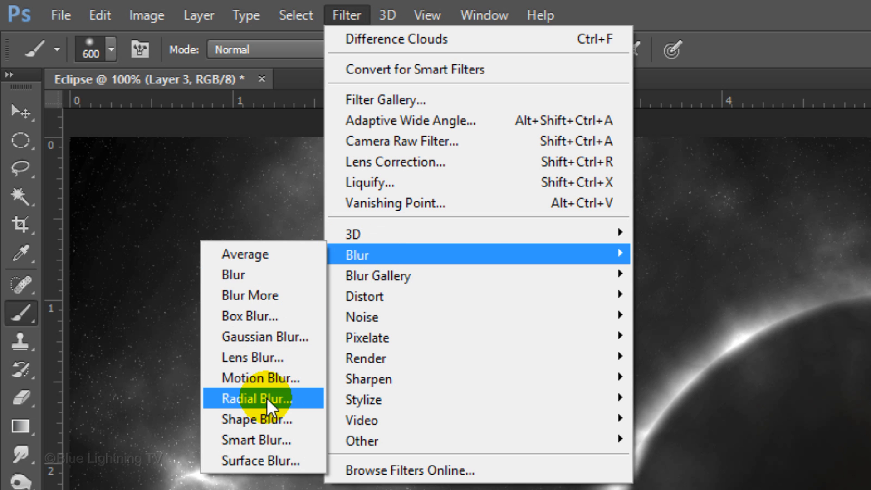
Apply a zoom Radial Blur with amount 20 and Best quality to the clouds.
click(256, 399)
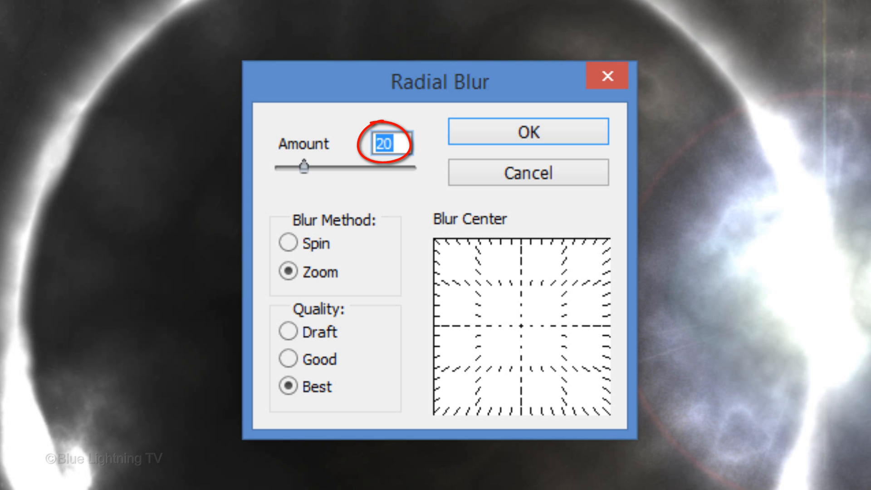
click(288, 272)
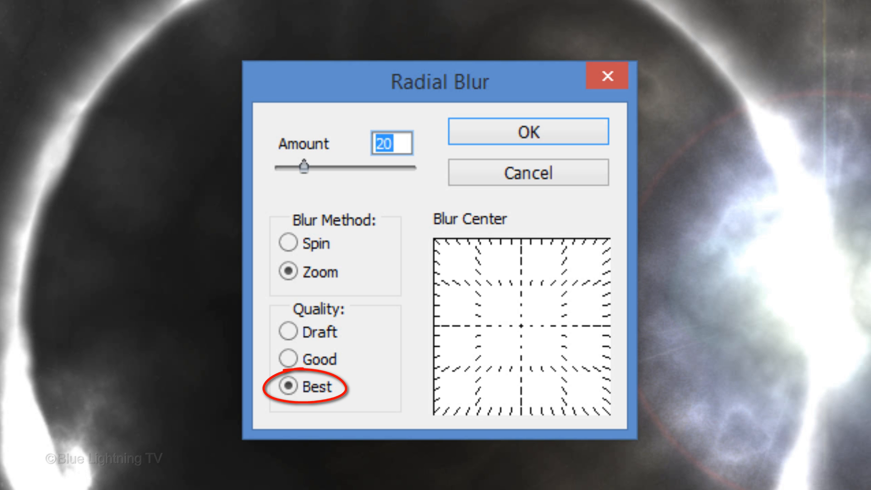
click(527, 131)
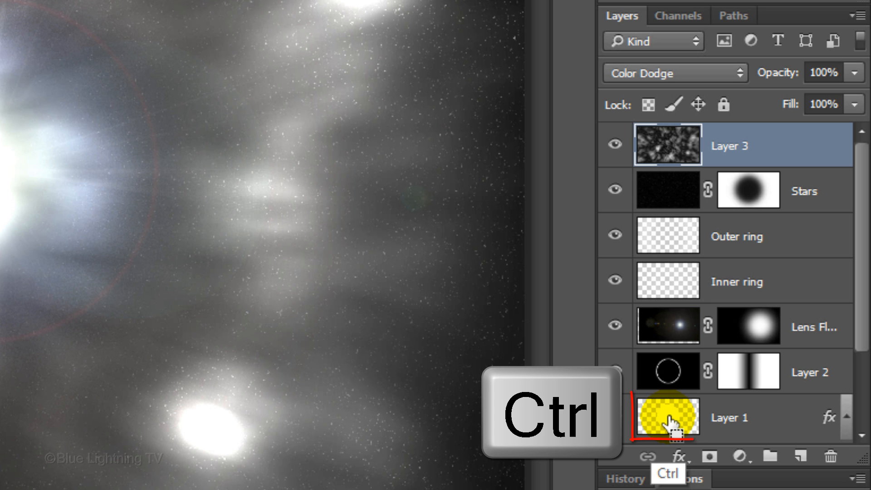
Load the moon circle as a selection, add a Layer 3 mask, and invert it.
click(668, 418)
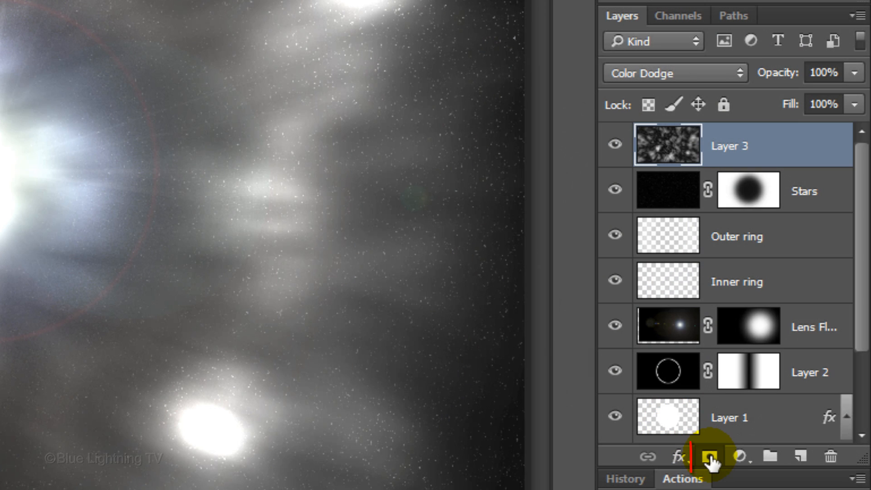
click(710, 456)
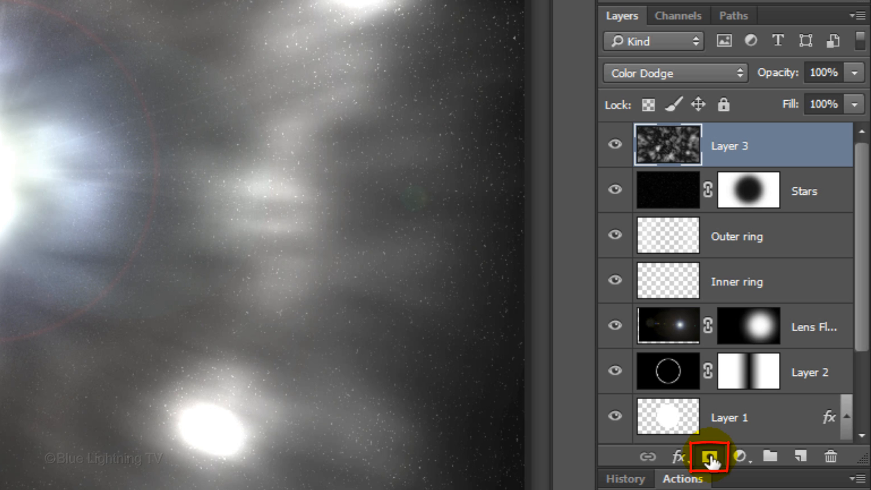
click(710, 457)
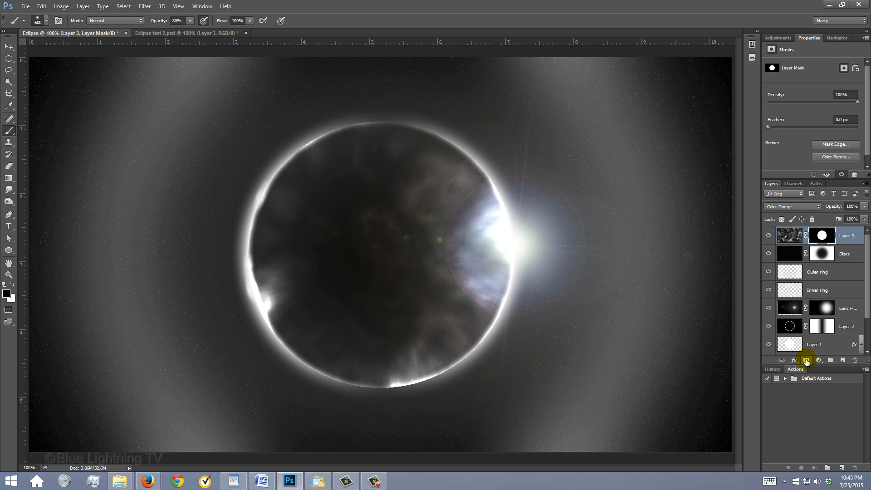
click(821, 235)
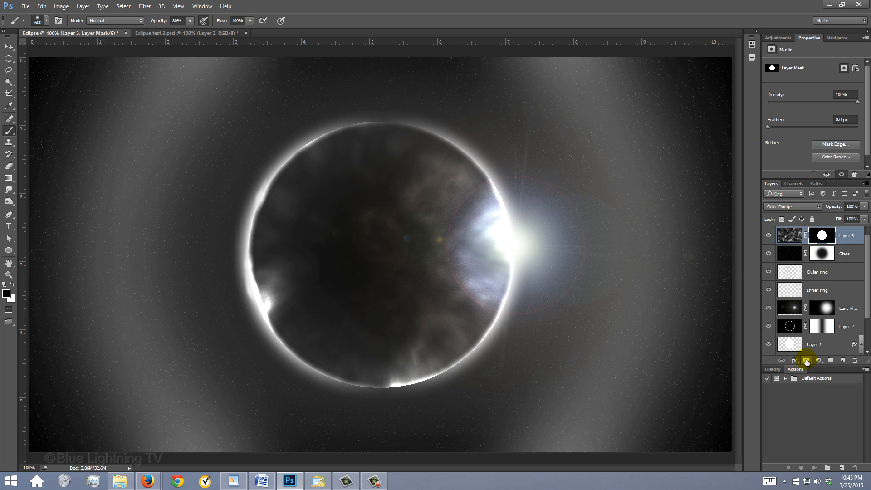
key(ctrl+i)
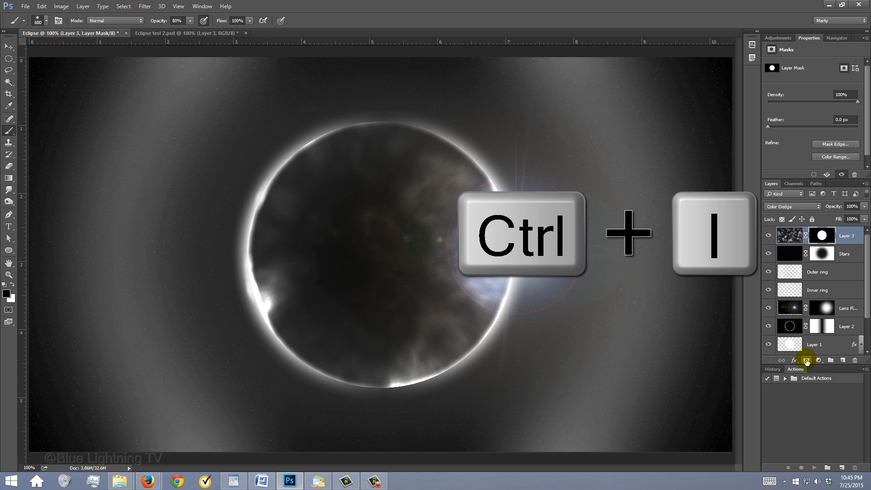
key(ctrl+i)
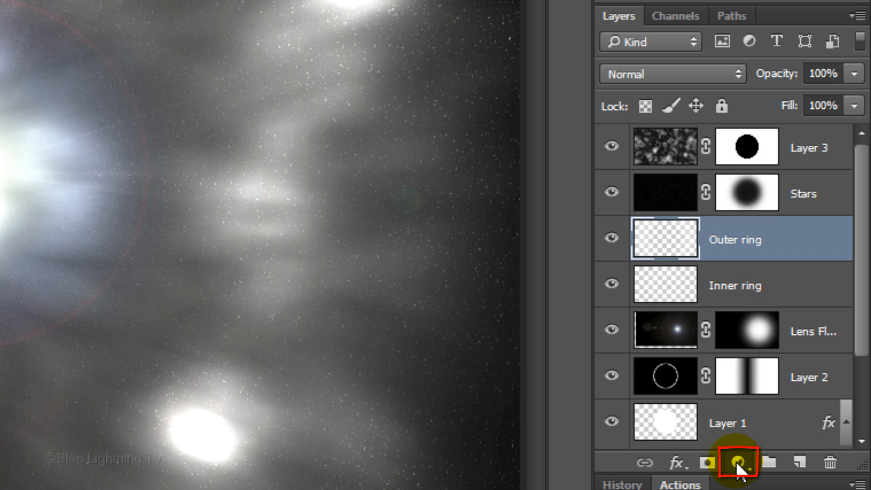
Add a Color Lookup adjustment layer directly above the Outer ring layer.
click(737, 463)
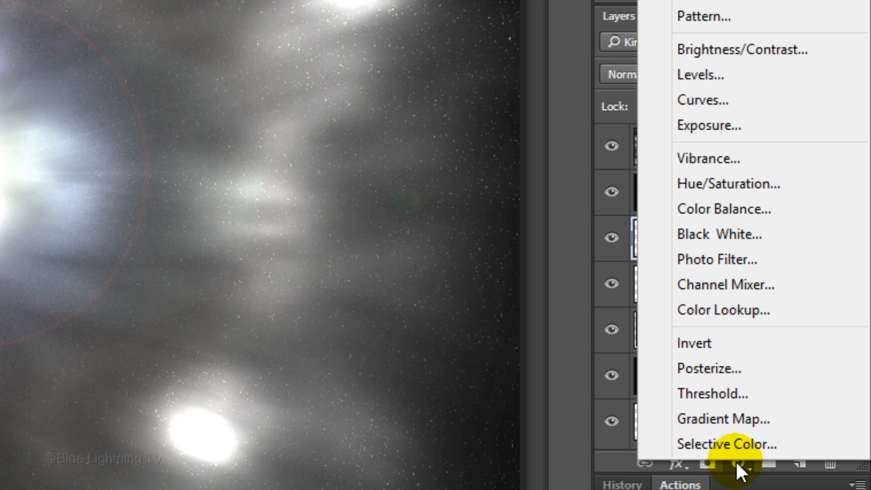
mouse_move(736, 309)
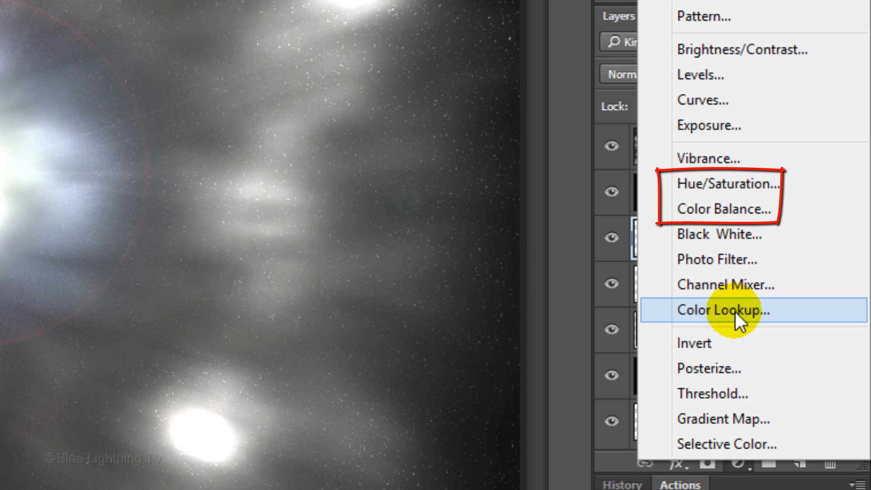
click(723, 309)
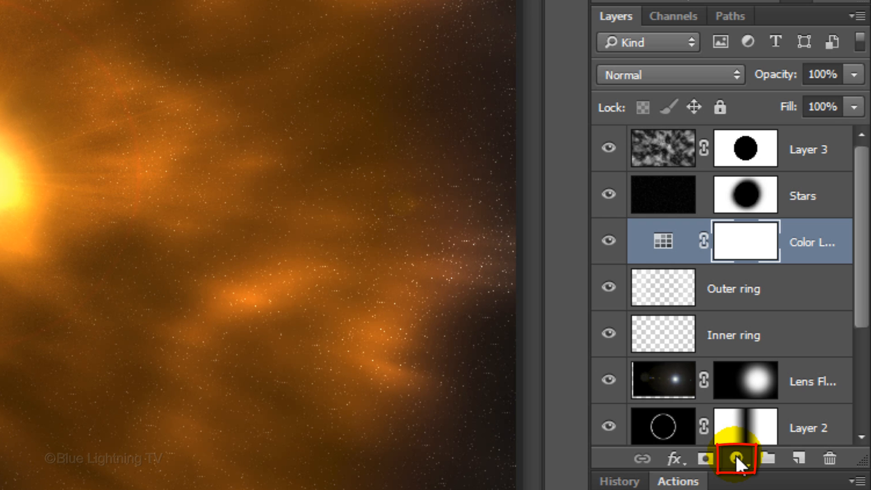
Add a second Color Lookup adjustment using the Crisp_Warm.look 3DLUT file.
click(737, 458)
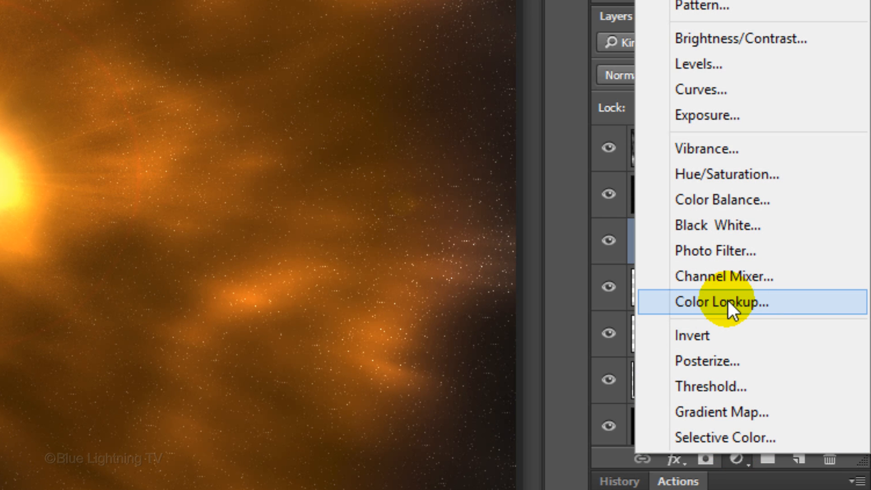
click(720, 302)
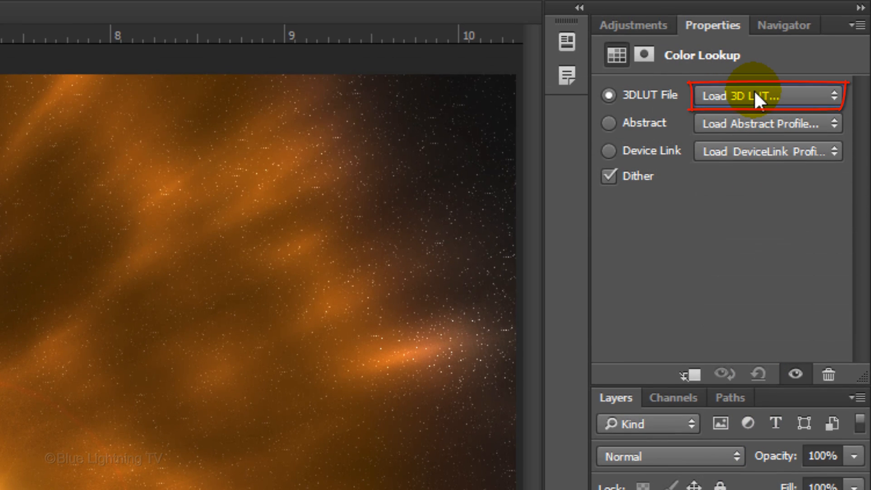
click(765, 96)
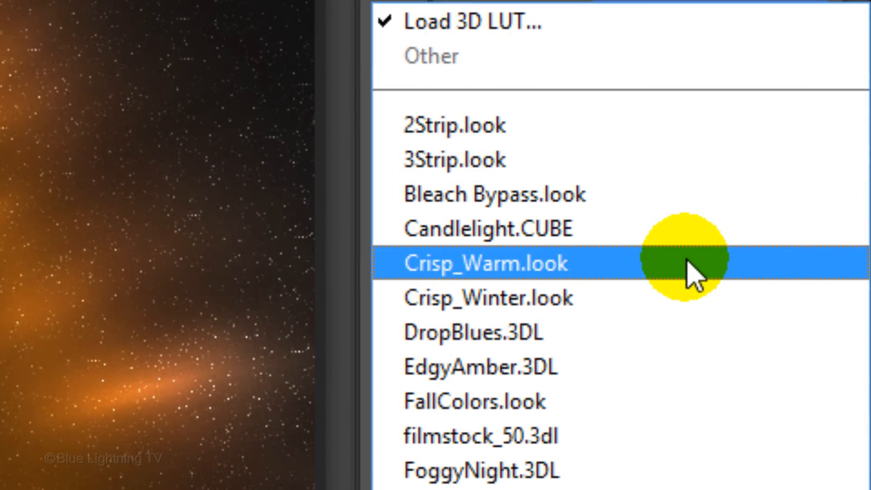
click(483, 263)
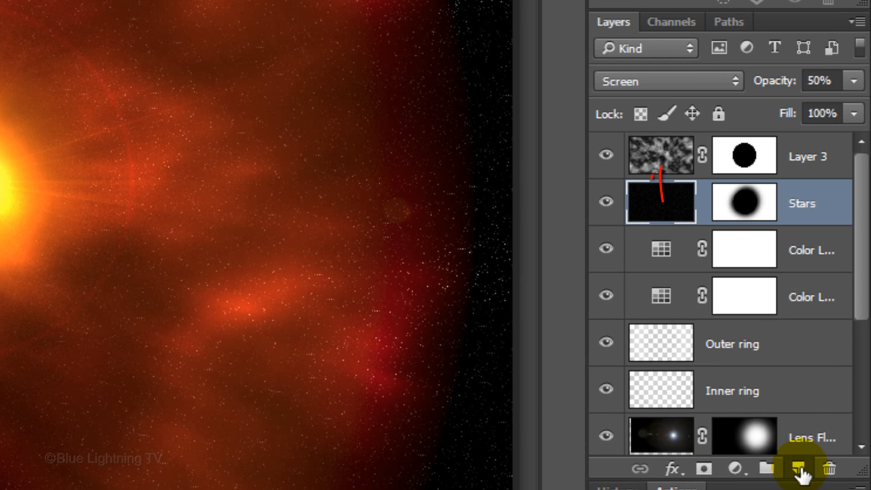
Create a Nebula layer above Stars in Hard Light at 30%, then load the Stars mask selection.
click(802, 468)
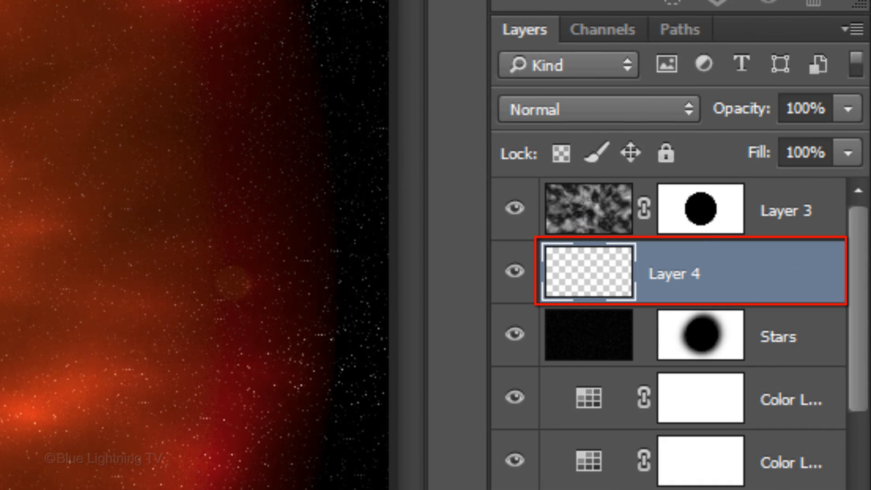
double_click(674, 272)
text(Nebula)
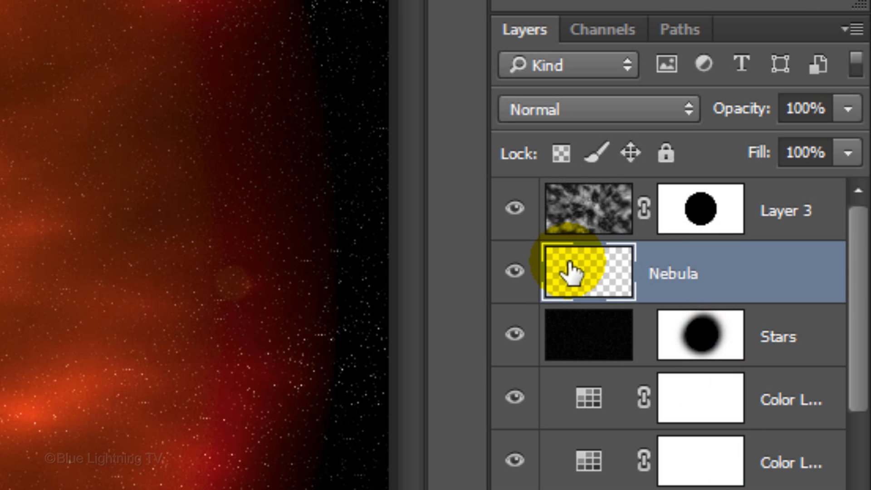
click(597, 109)
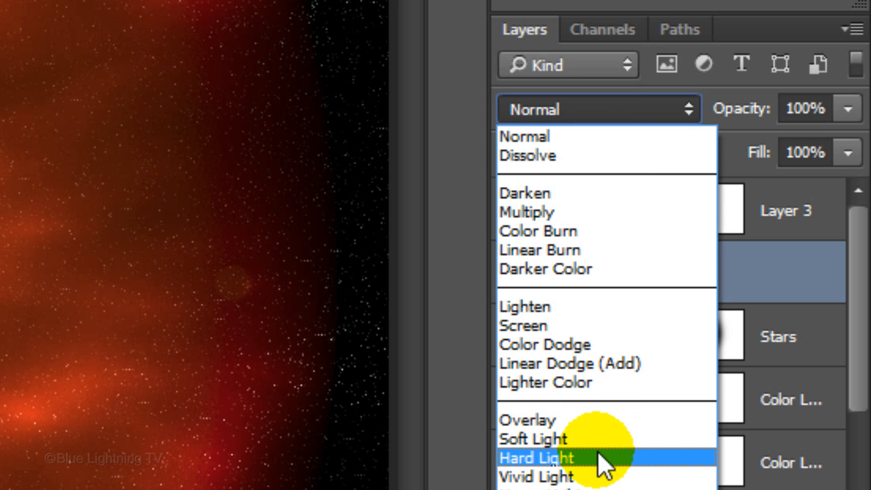
click(535, 458)
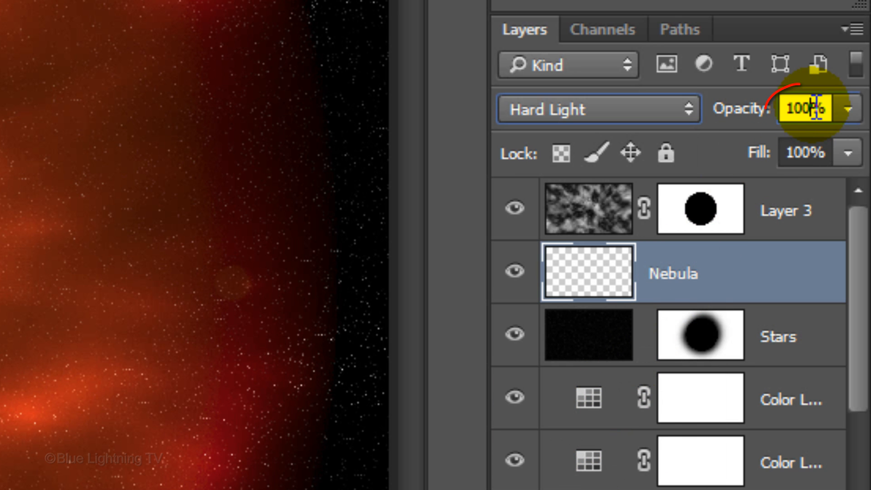
text(30)
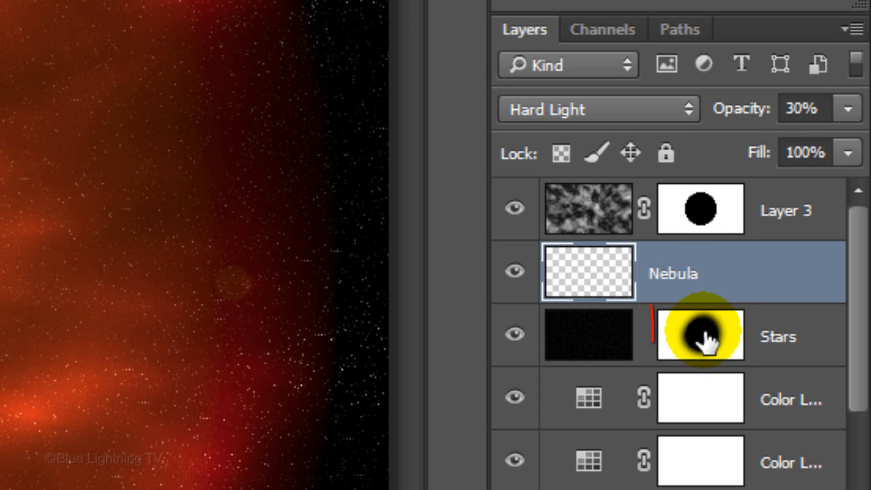
click(701, 335)
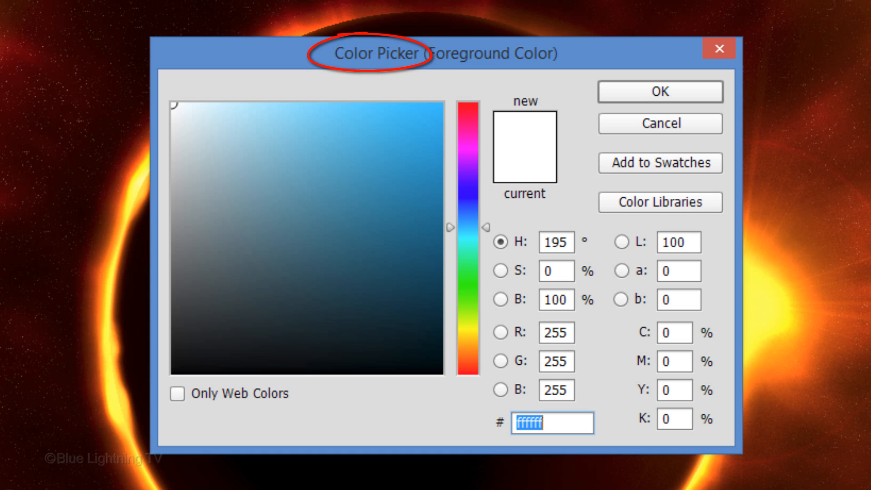
Set the foreground colour to bright cyan 00f6ff in the Color Picker.
click(395, 147)
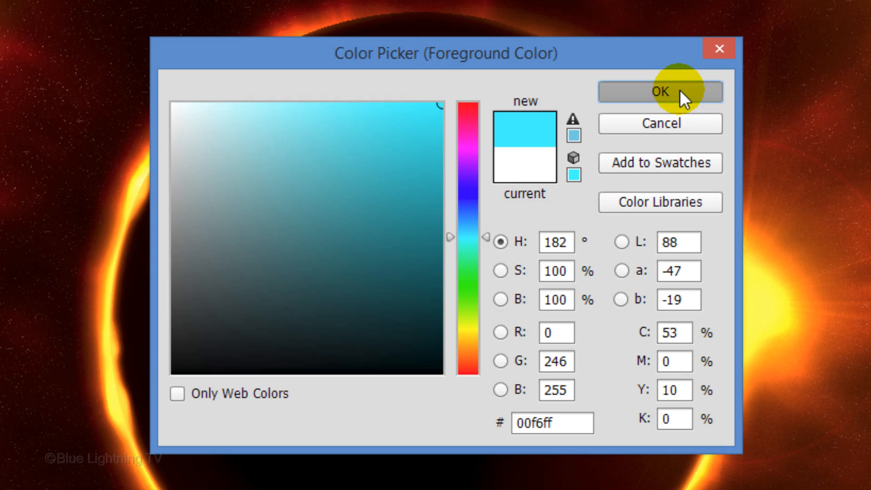
click(659, 92)
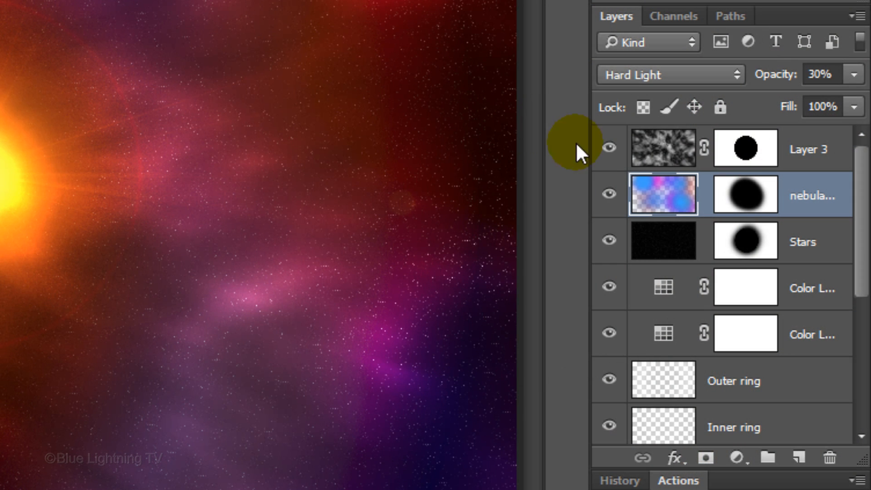
Create a Highlights layer above Layer 3 and pick white as the foreground colour.
click(661, 148)
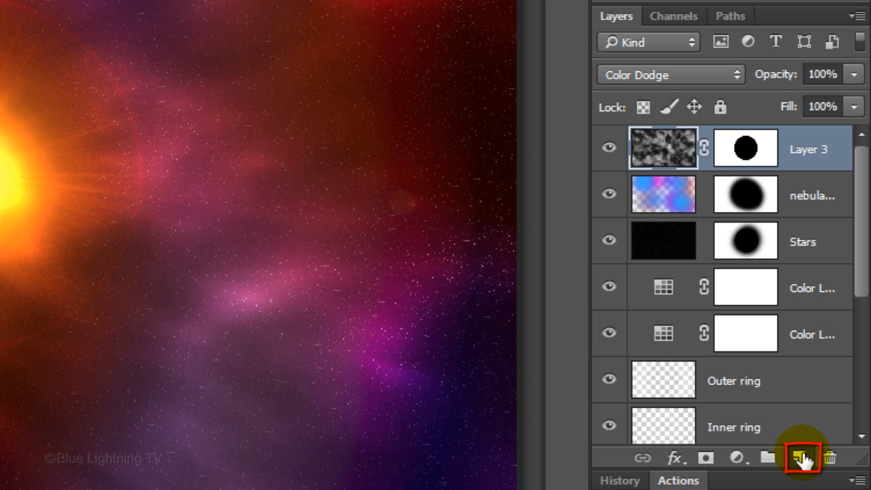
click(802, 458)
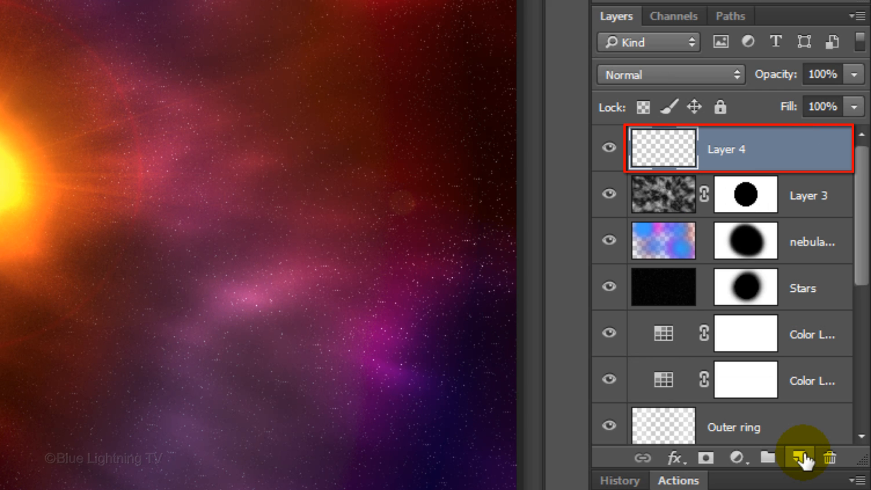
double_click(725, 149)
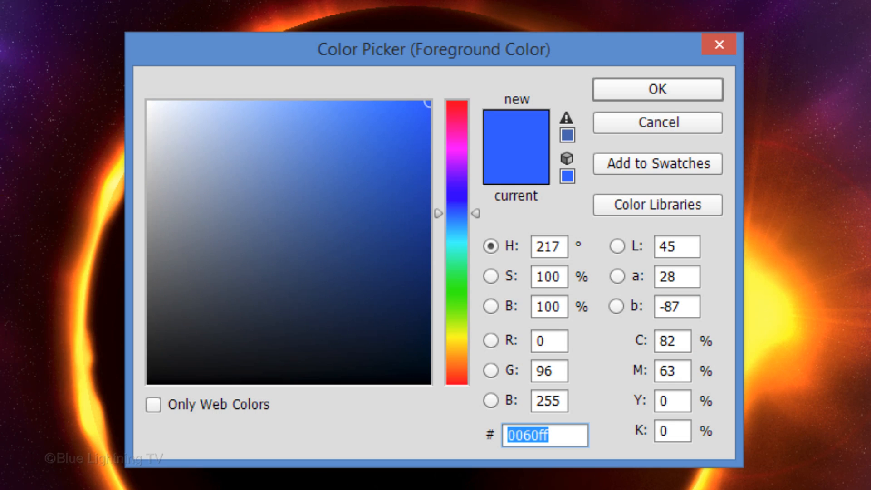
click(150, 105)
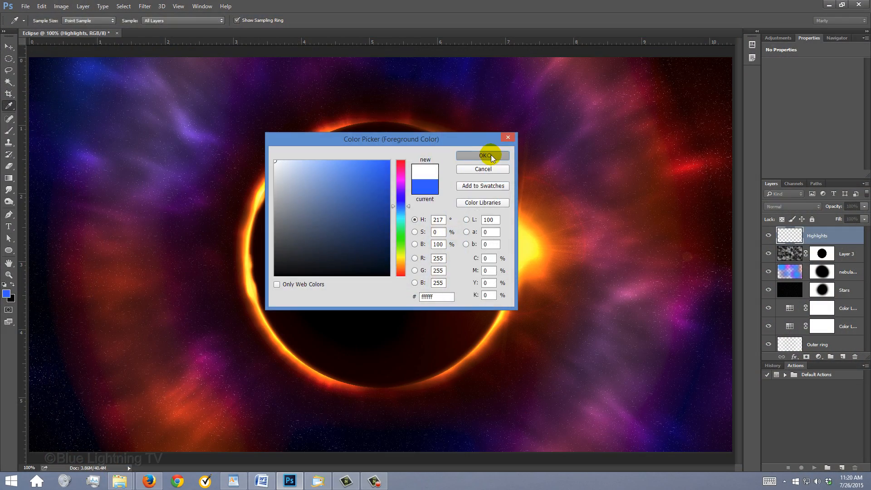
click(480, 156)
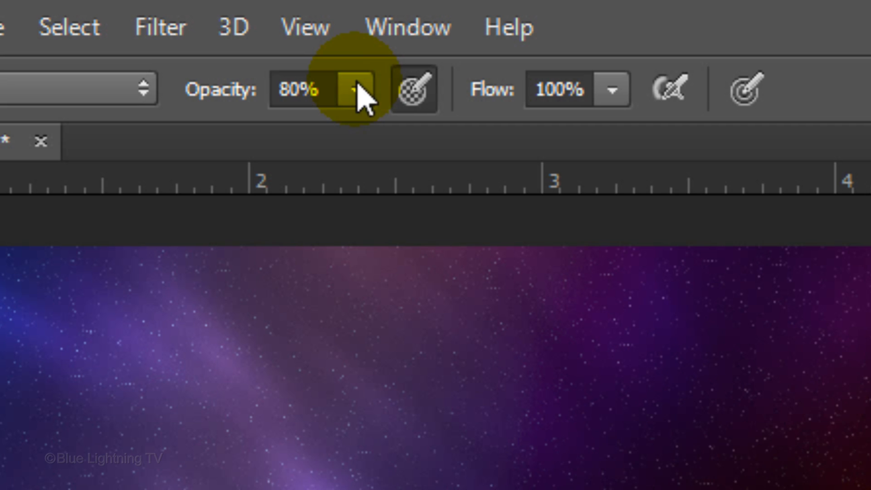